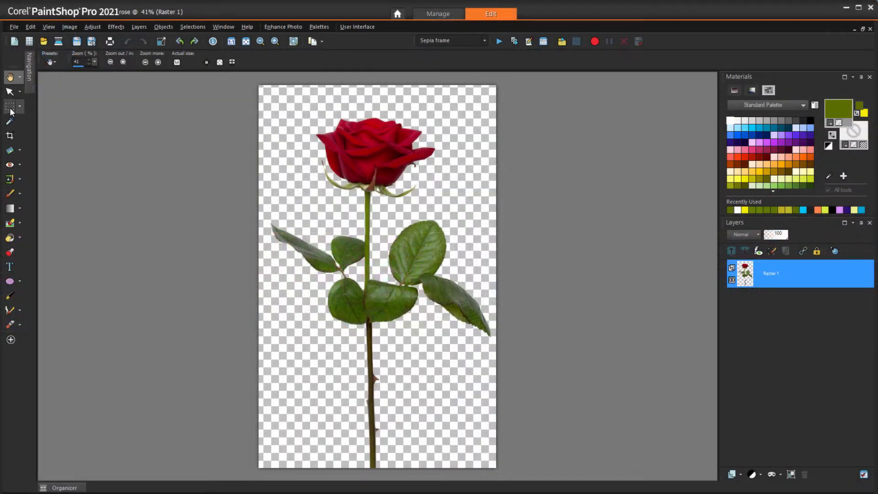
Rotate the rose head layer with the Pick tool so it droops over the stem.
left_click(9, 106)
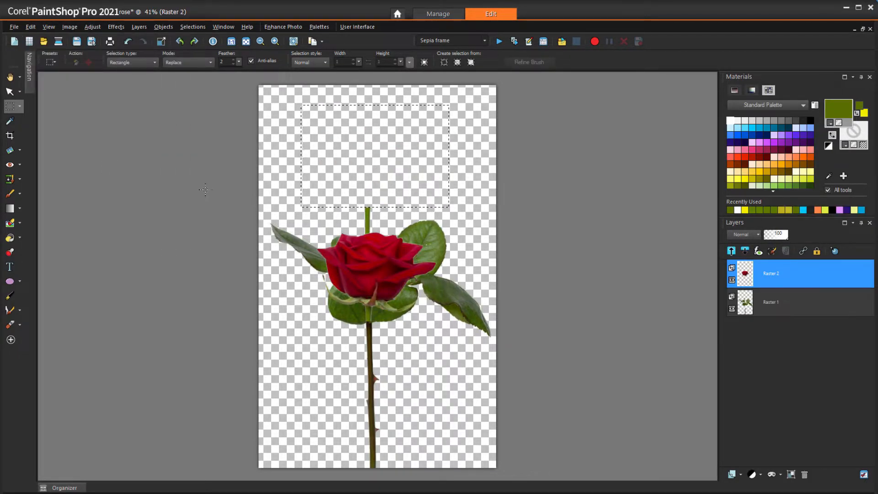
left_click(9, 92)
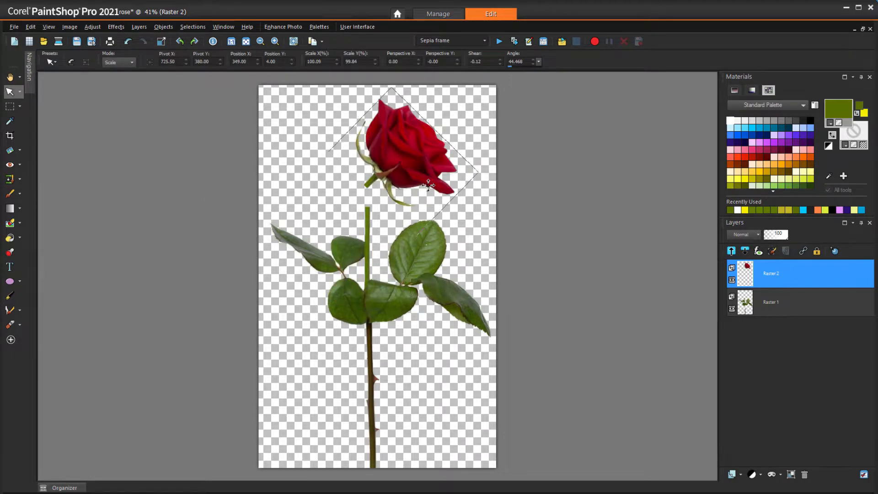
left_click_drag(428, 184, 418, 171)
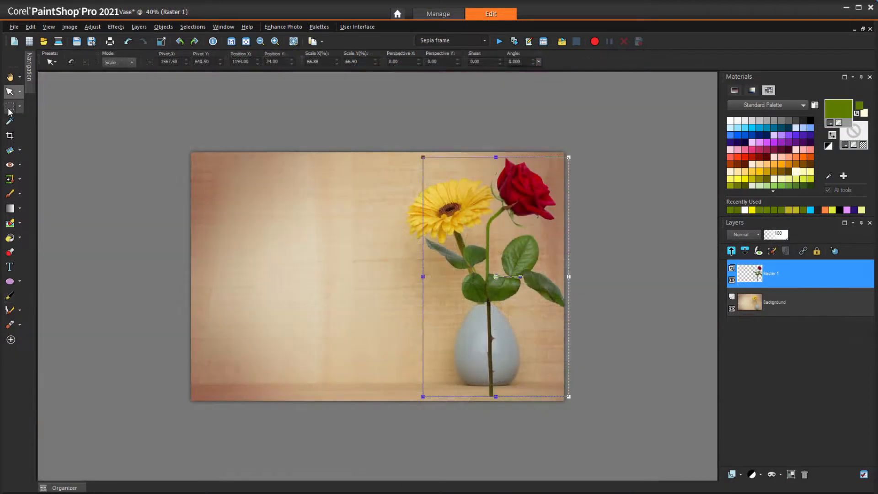
Switch from the Vase document through WolfLandscape to the Image10 wolf portrait.
left_click(9, 106)
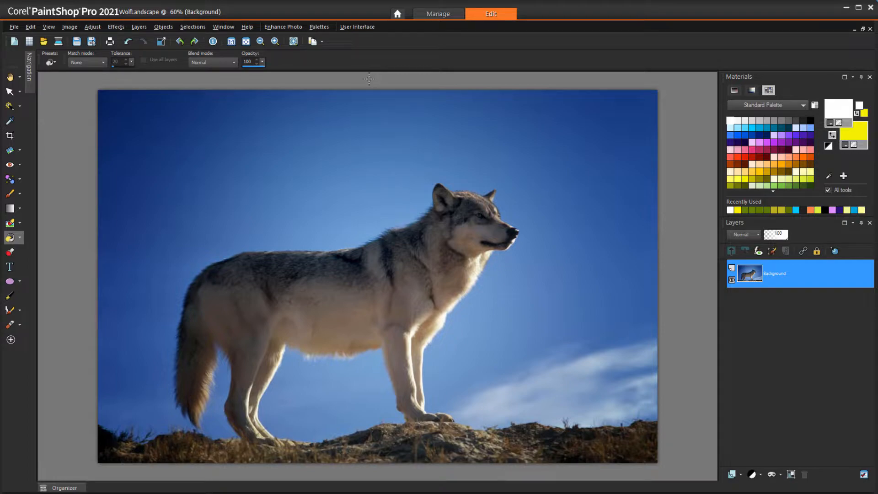
left_click(14, 26)
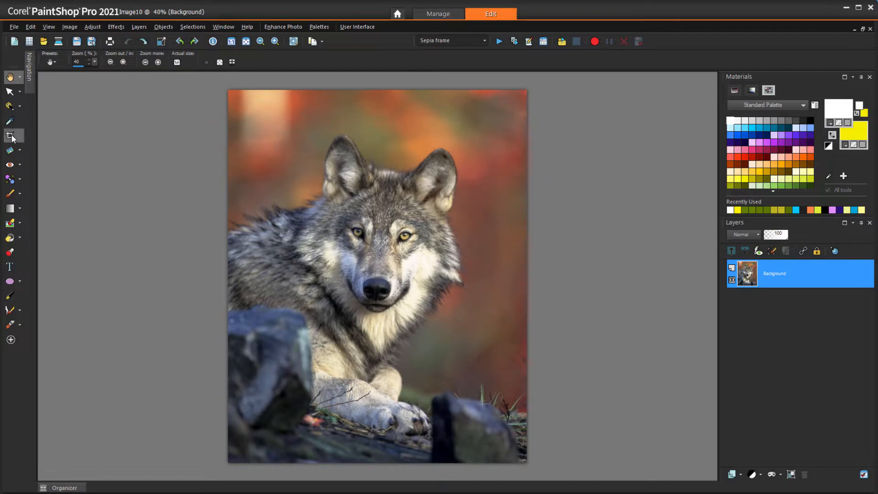
left_click(10, 136)
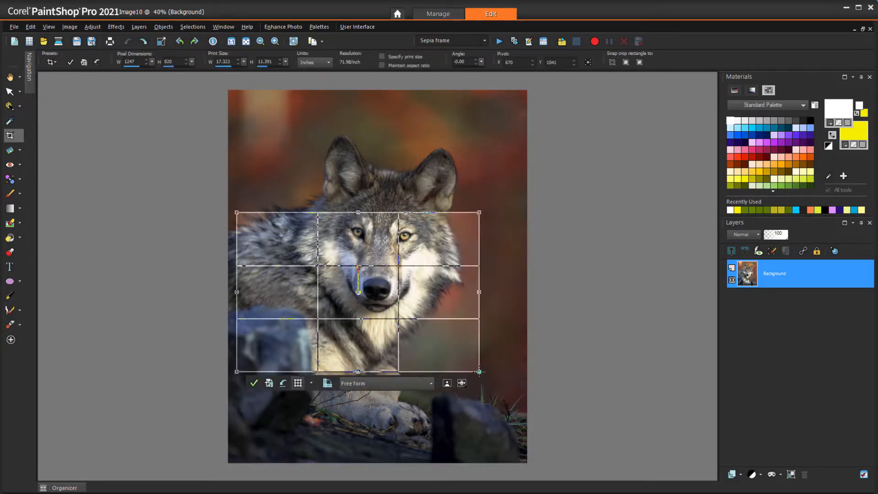
left_click(386, 383)
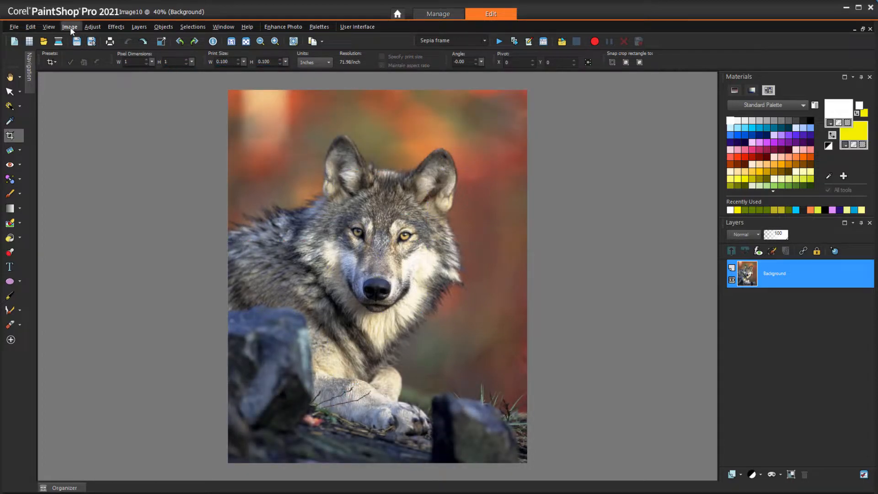
left_click(69, 26)
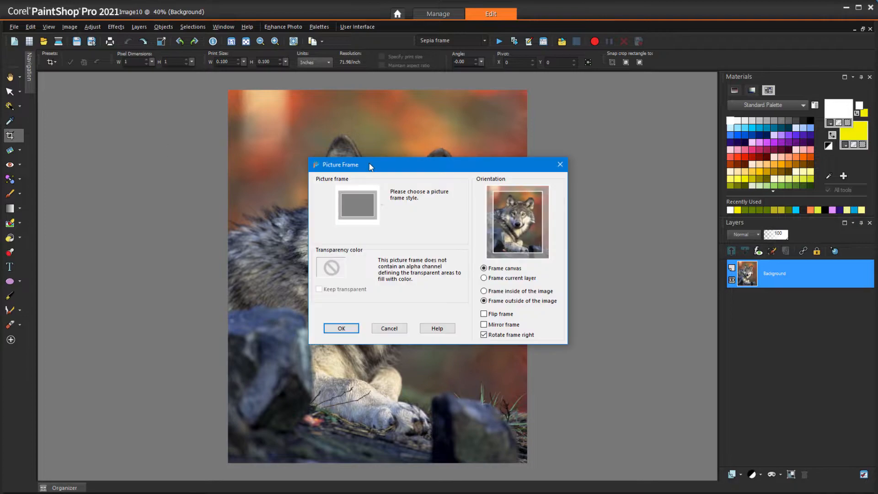
left_click(356, 204)
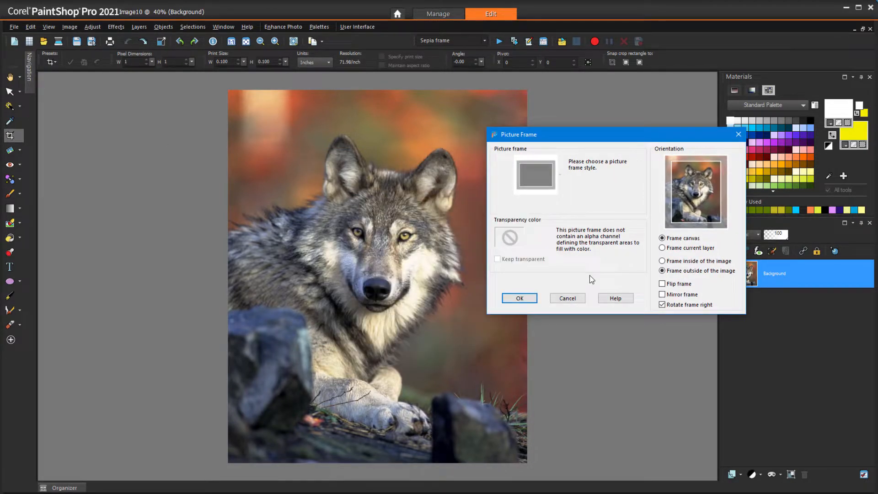
left_click(662, 261)
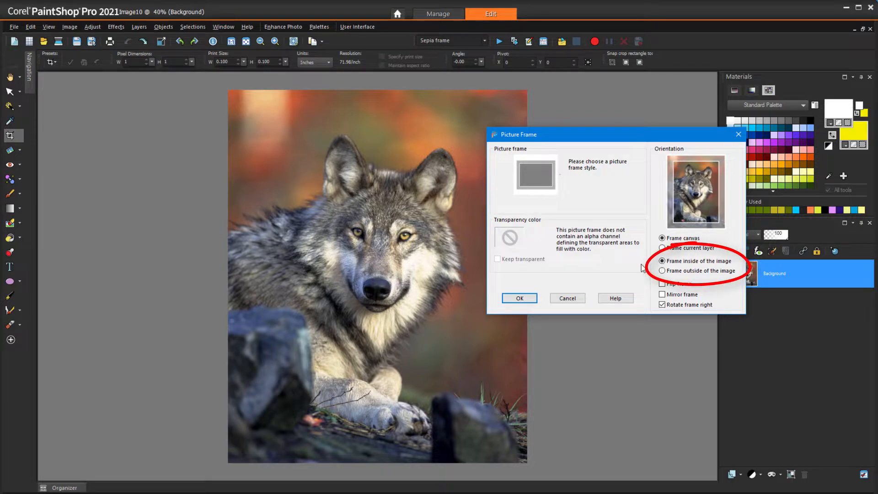
left_click(662, 271)
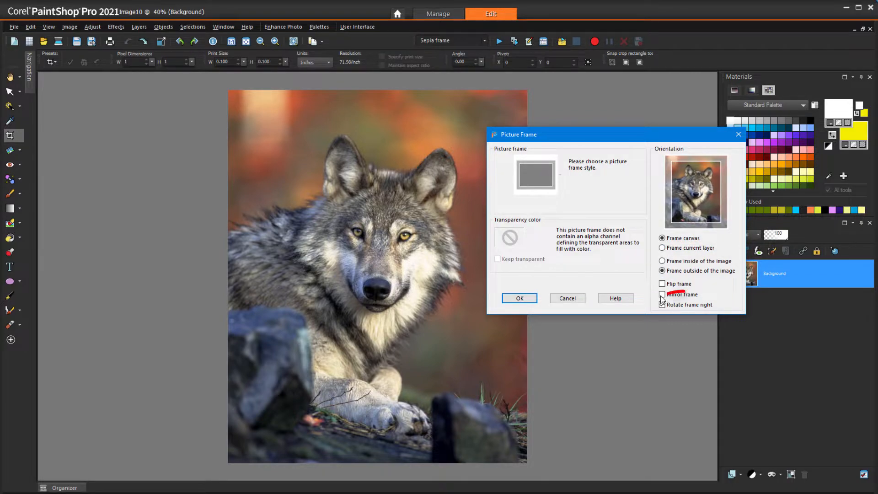
left_click(662, 304)
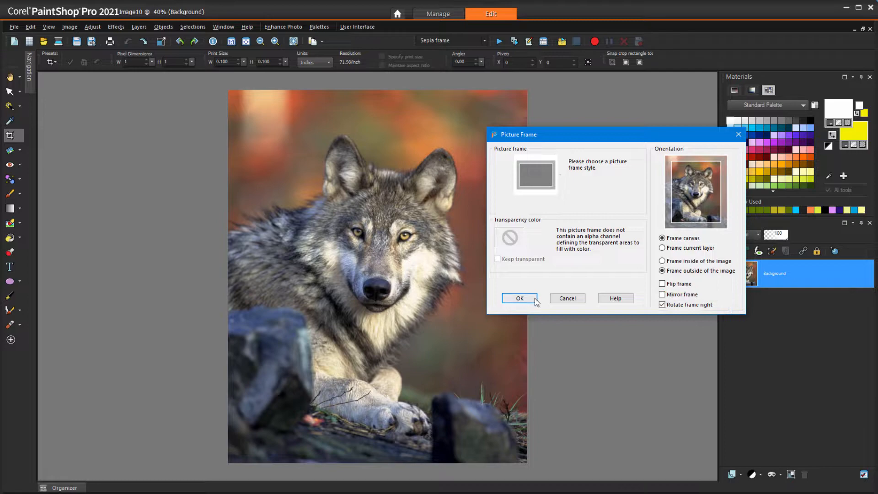
left_click(519, 299)
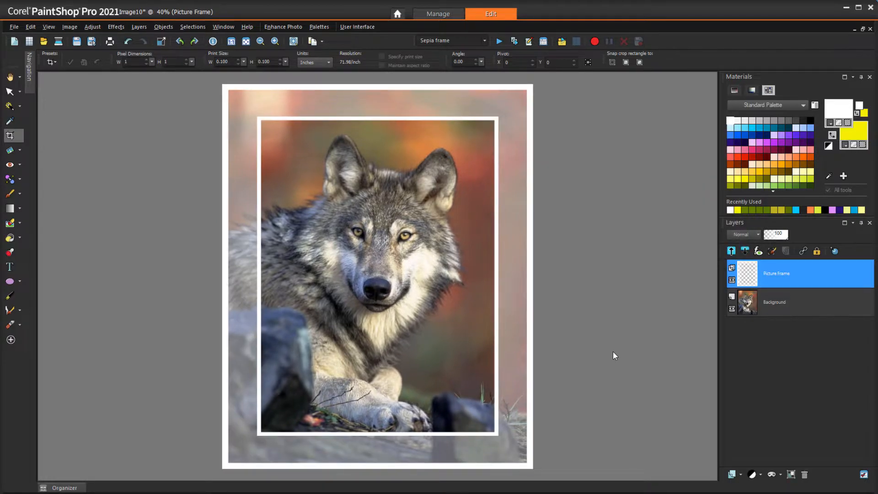
left_click(805, 475)
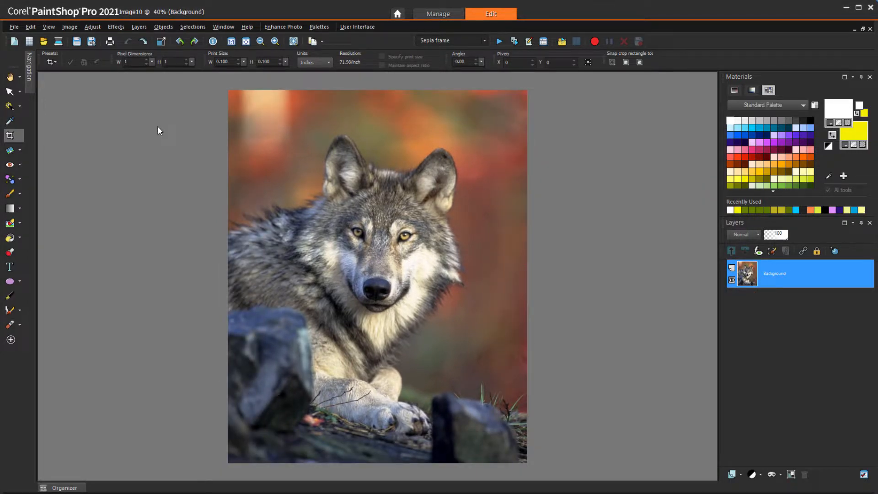
left_click(116, 27)
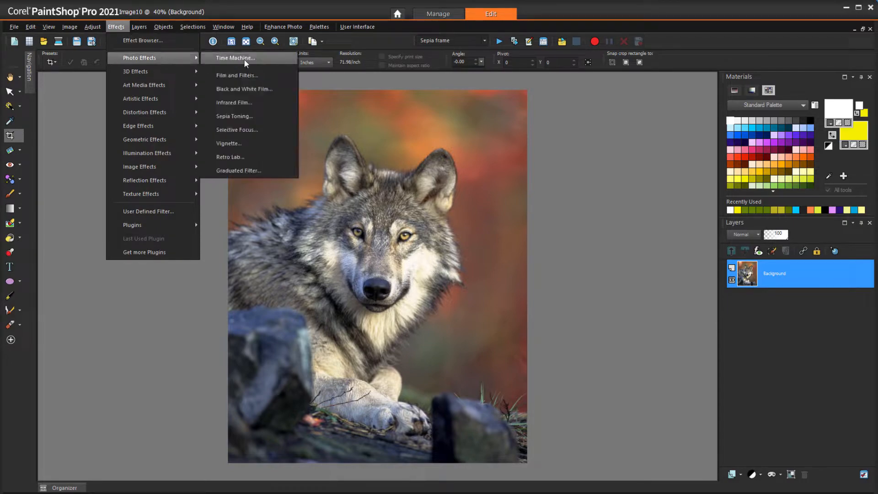
left_click(235, 58)
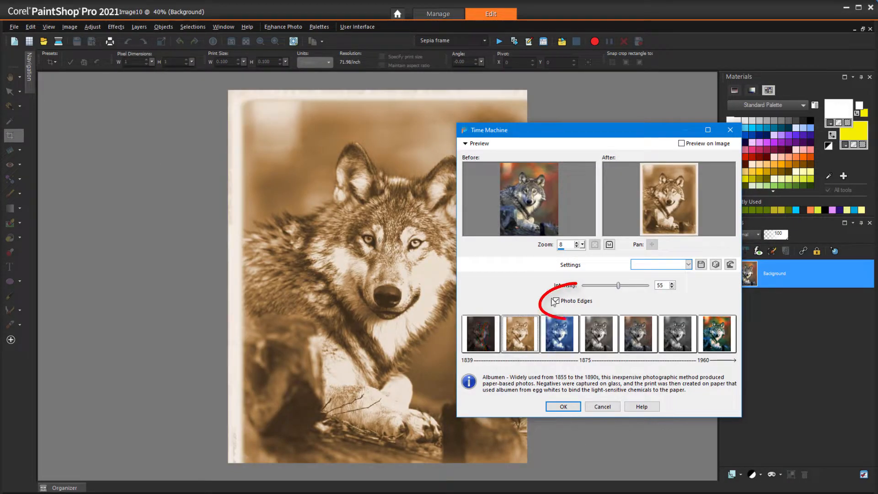
left_click(555, 301)
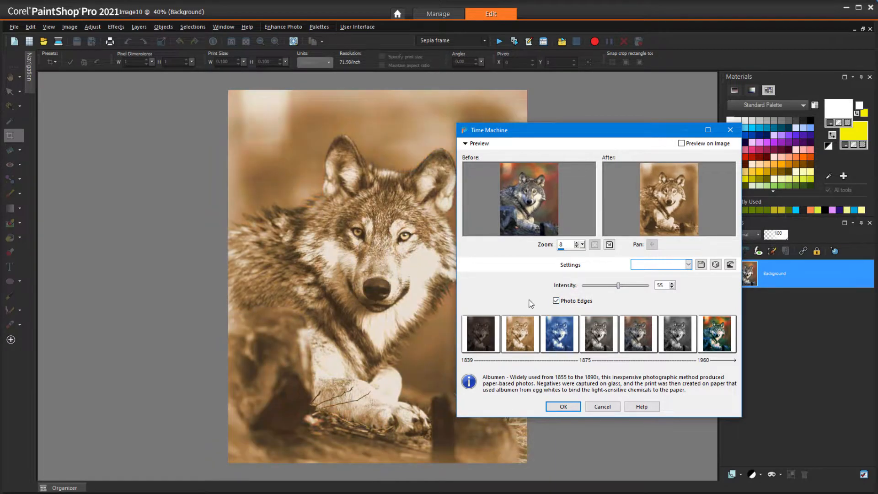
left_click(563, 406)
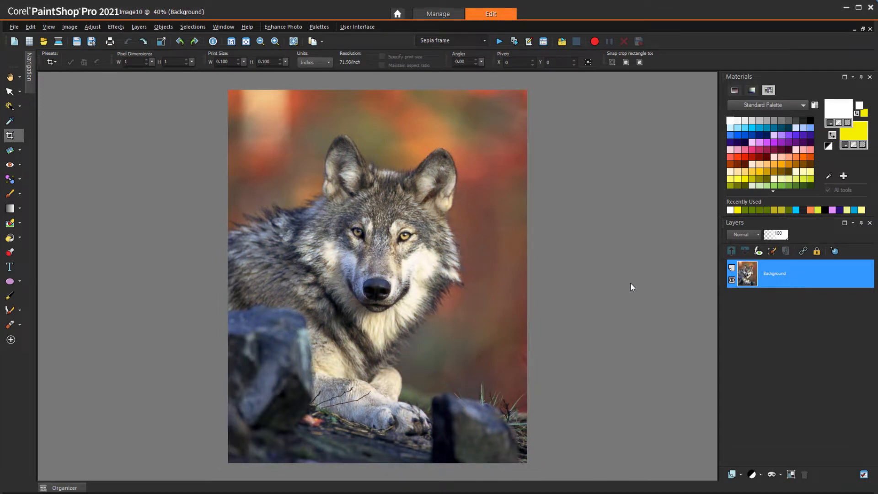
Promote the Background layer to a regular layer, duplicate it and choose rectangular selection for Ctrl+A.
right_click(784, 274)
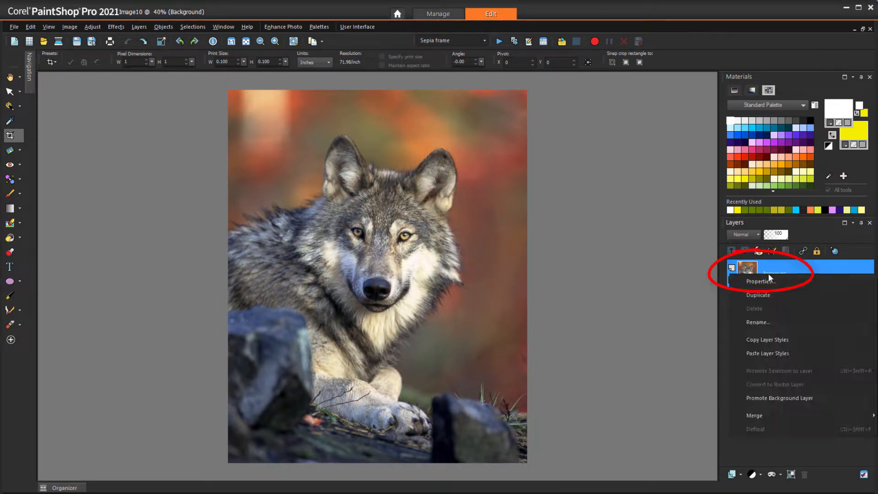
left_click(779, 398)
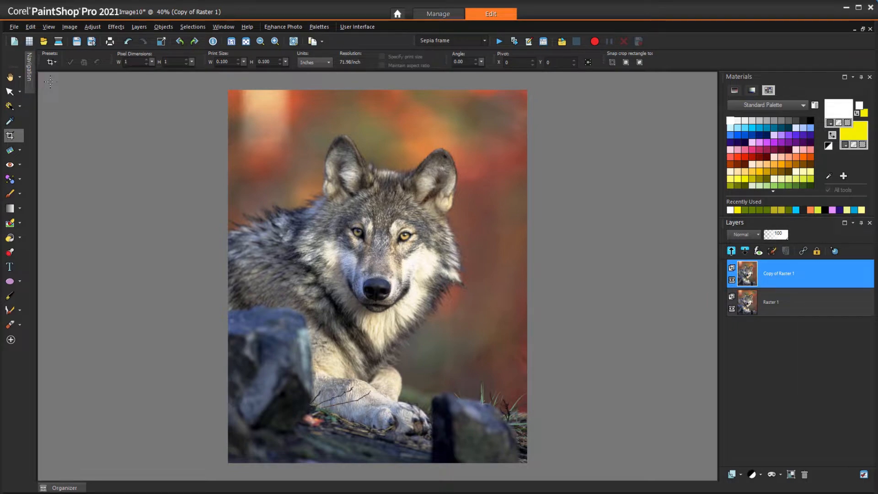
left_click(9, 106)
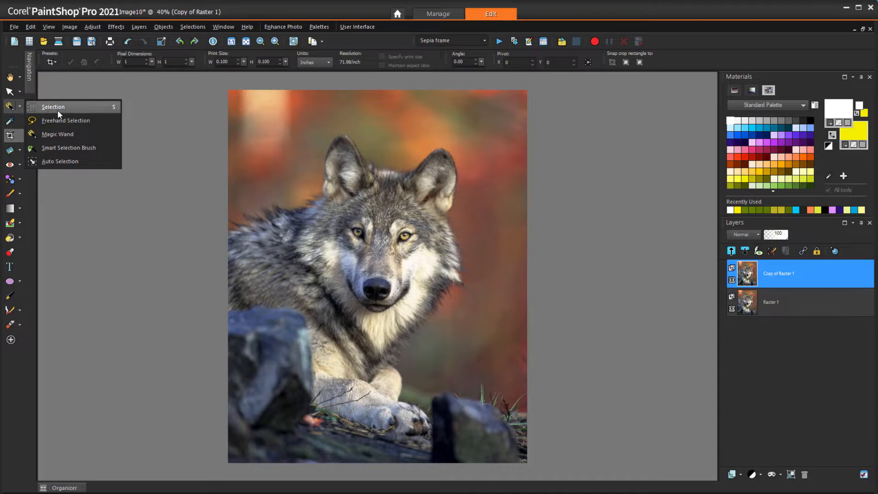
left_click(53, 107)
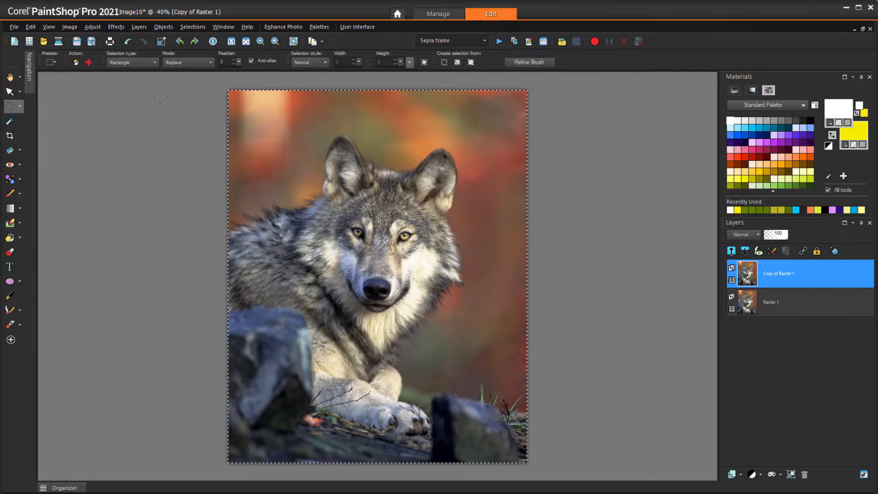
Contract the selection by 112 pixels, invert it and delete to leave a transparent margin.
left_click(193, 26)
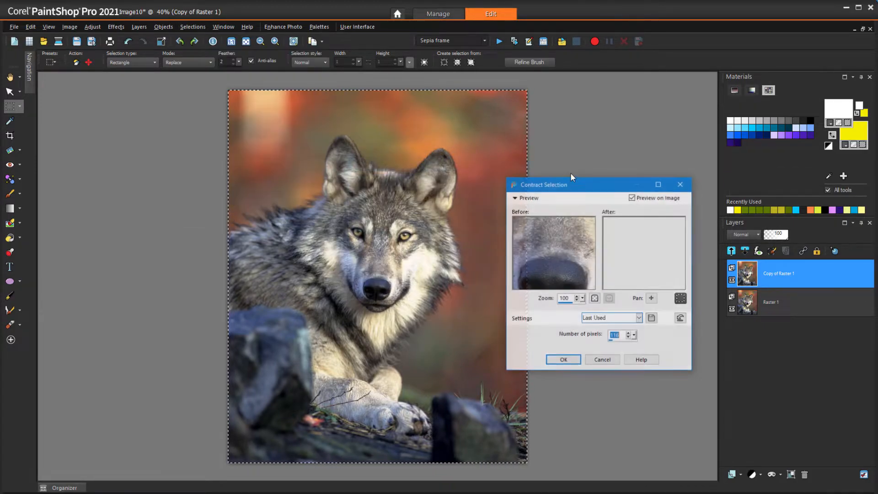
left_click(633, 338)
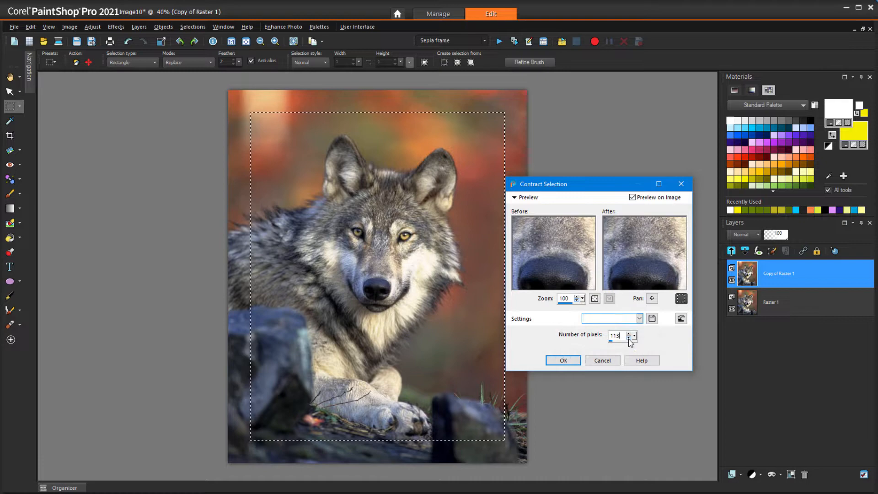
left_click(633, 339)
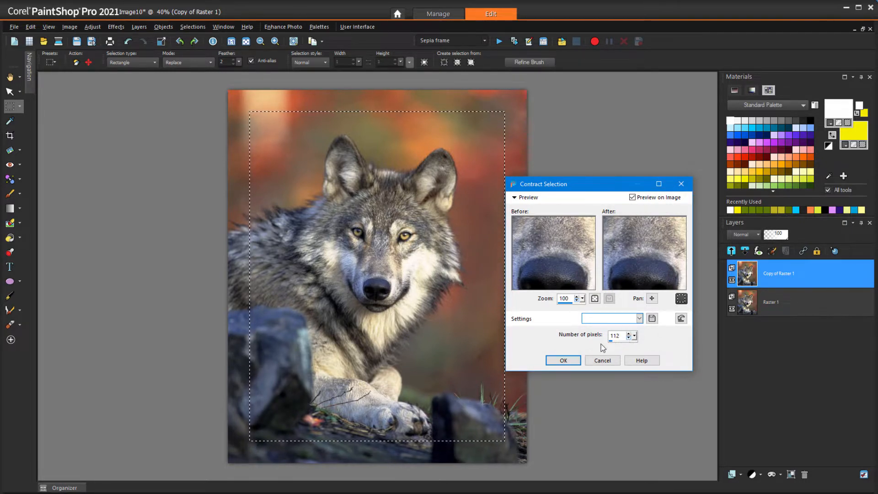
left_click(562, 361)
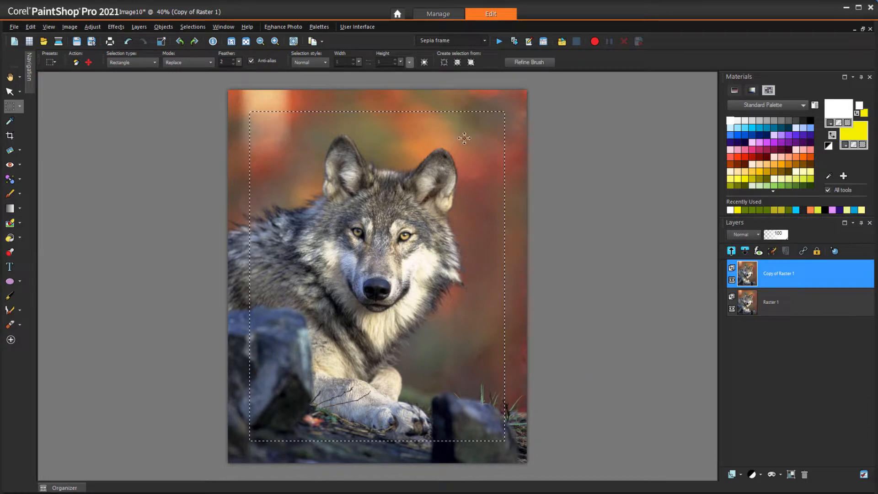
left_click(193, 26)
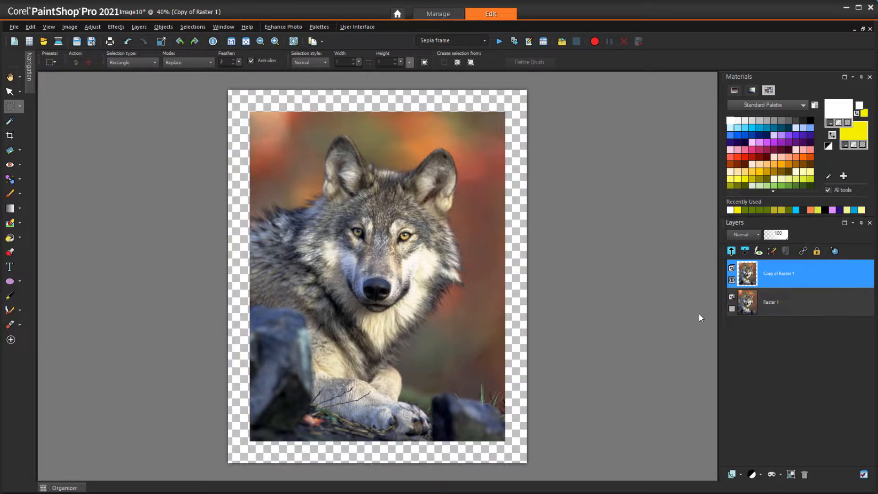
mouse_move(253, 91)
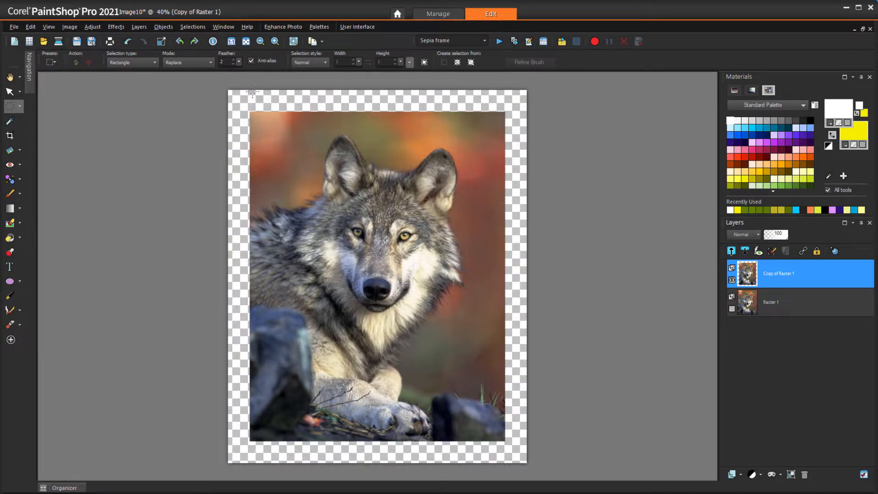
Apply Hue/Saturation/Lightness with Saturation -57 to mute the upper wolf layer.
left_click(92, 27)
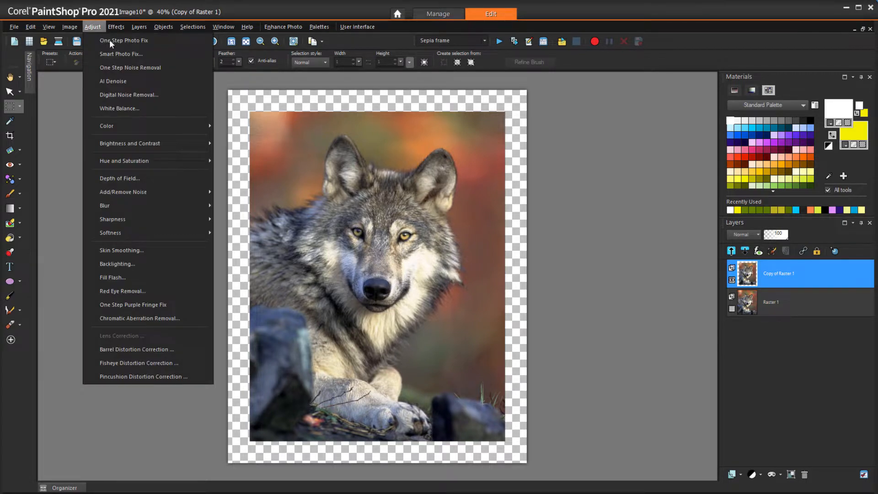
mouse_move(123, 161)
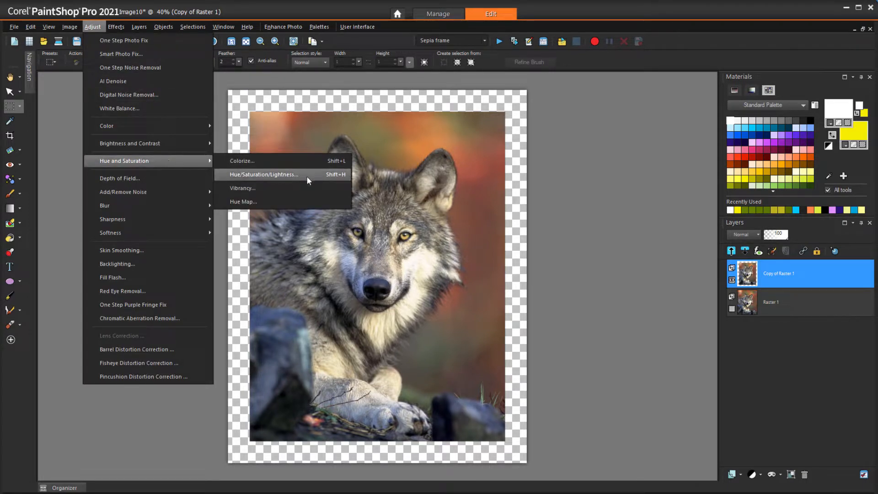
left_click(264, 173)
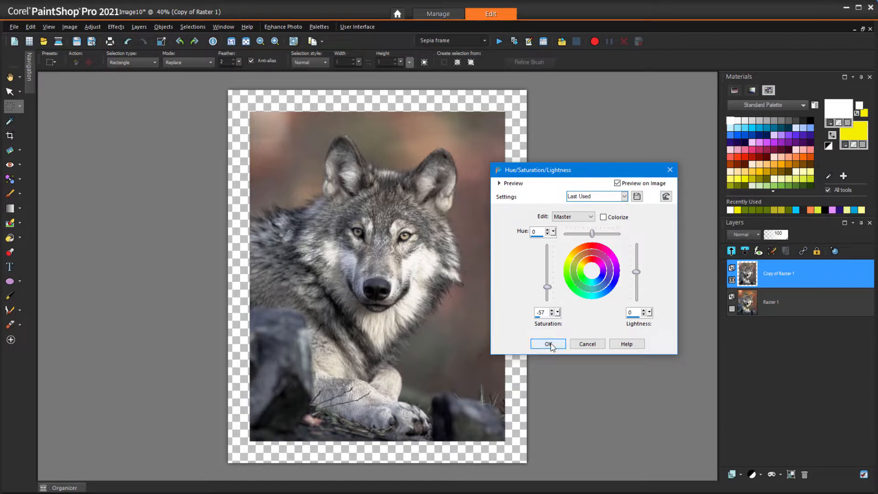
left_click(548, 343)
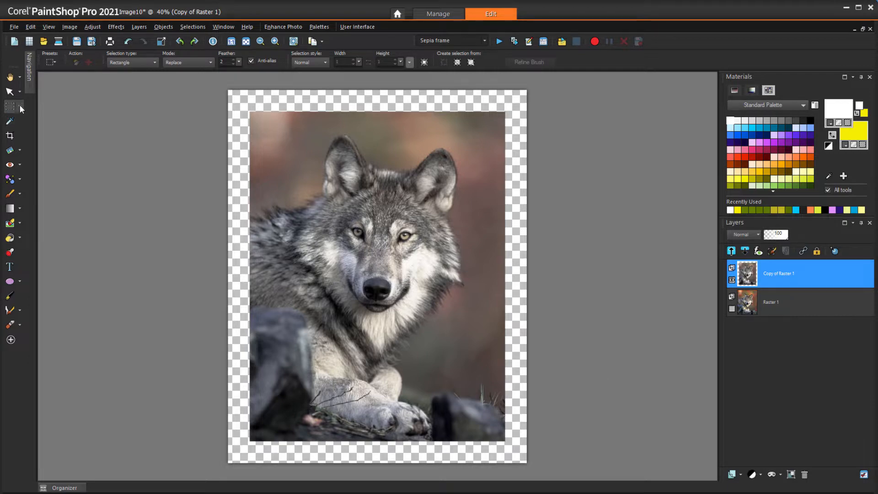
Magic-wand the transparent margin (tolerance 170) and select its inside selection borders.
left_click(20, 106)
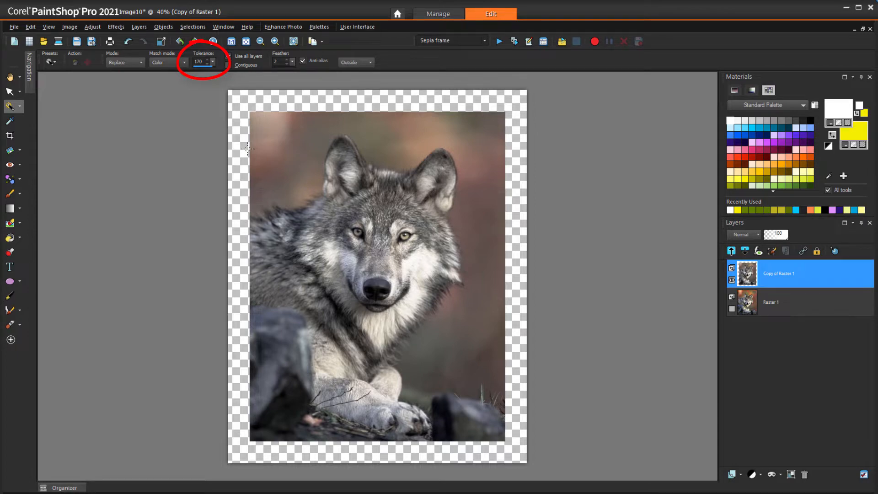
left_click(183, 61)
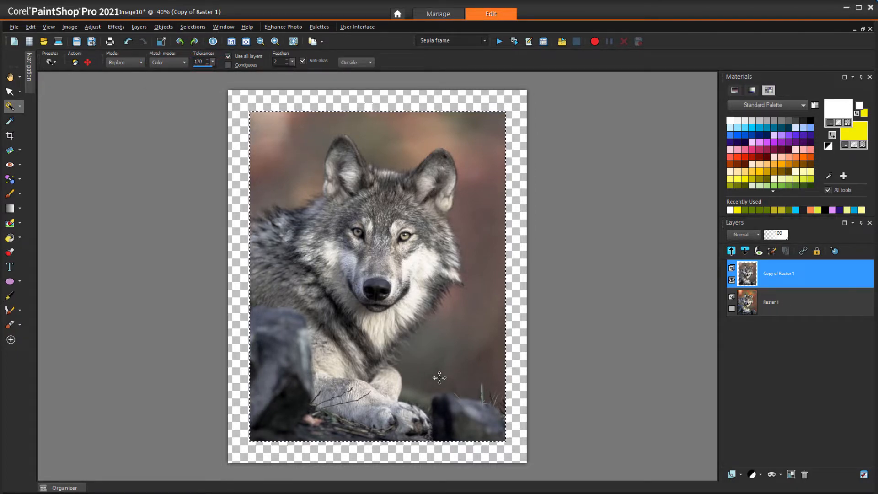
left_click(192, 26)
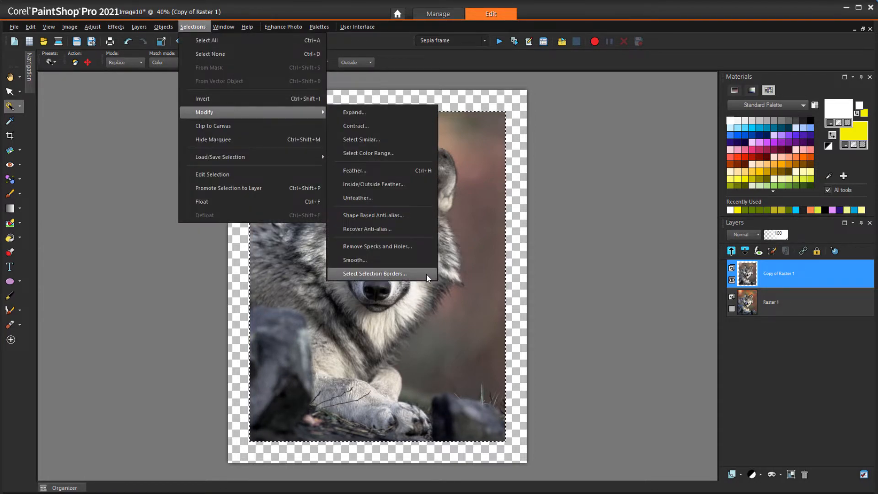
left_click(374, 274)
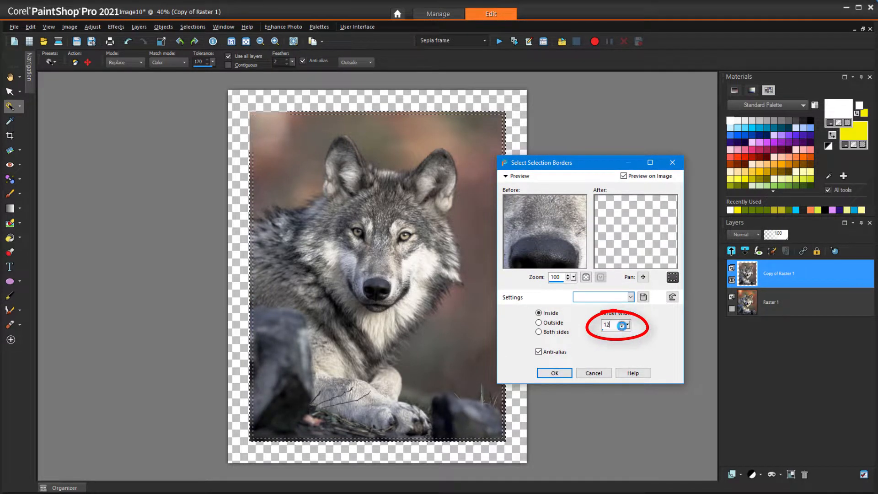
left_click(553, 373)
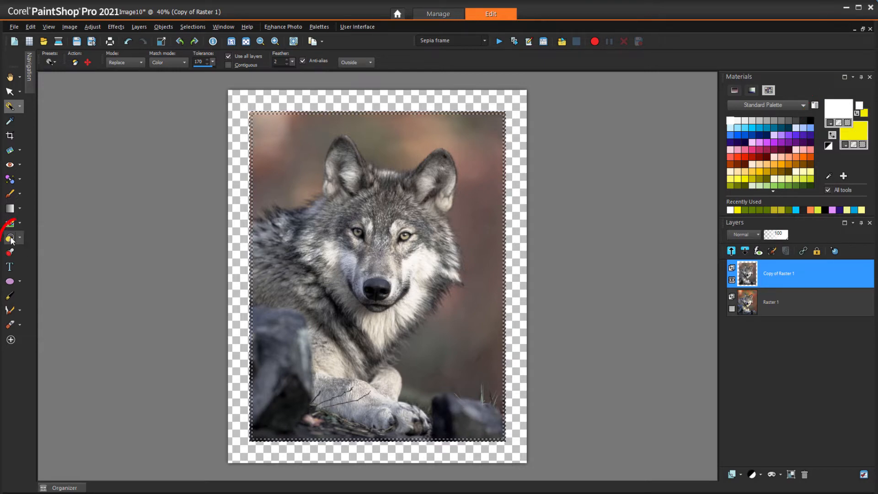
Flood-fill the border selection with white, then clear the selection.
left_click(10, 237)
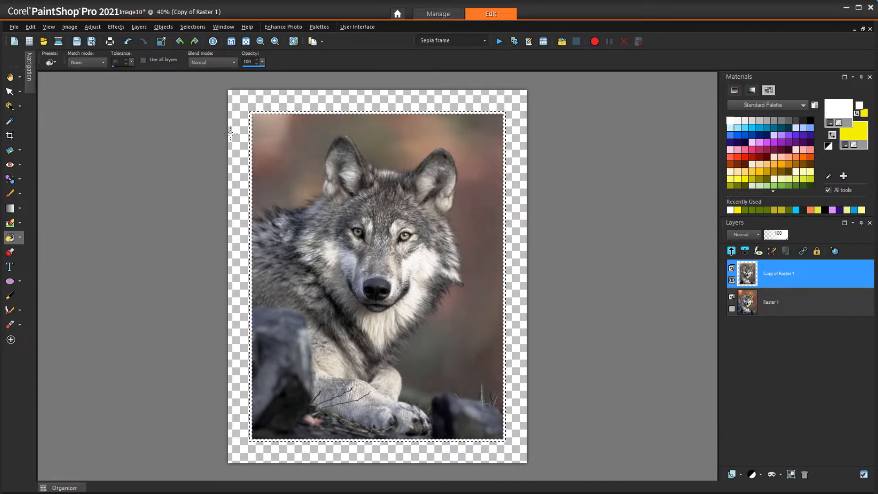
left_click(193, 26)
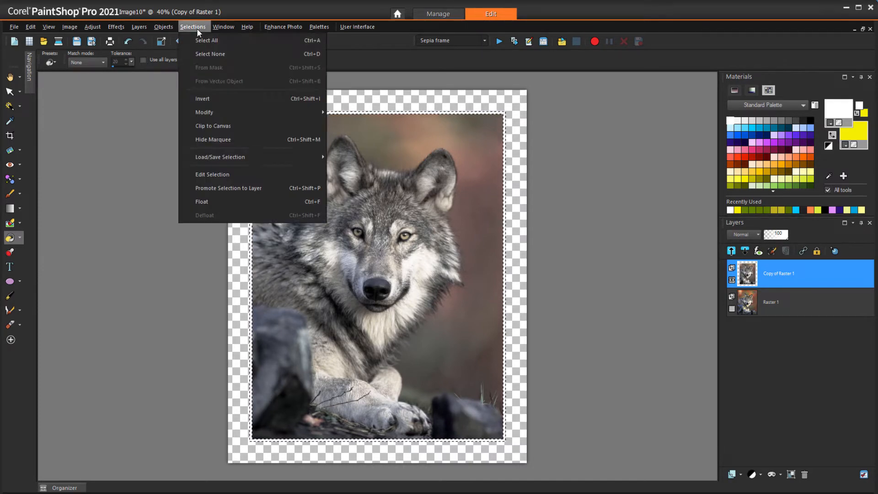
mouse_move(280, 191)
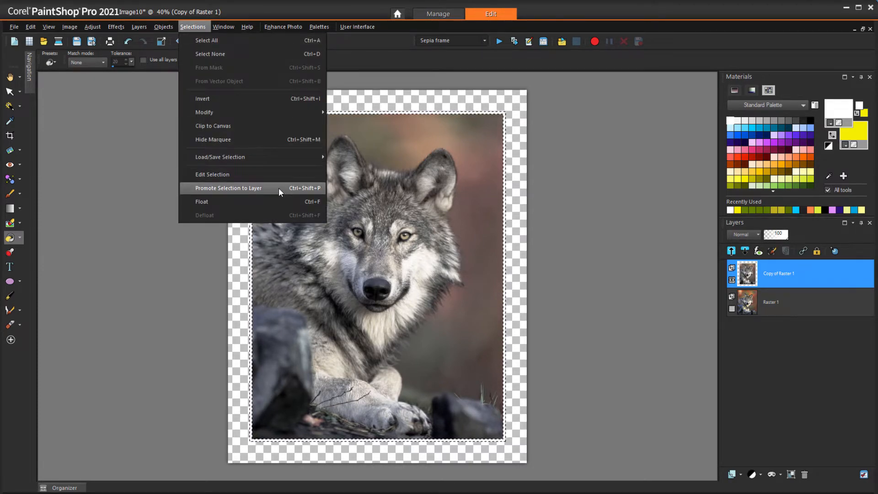
left_click(228, 188)
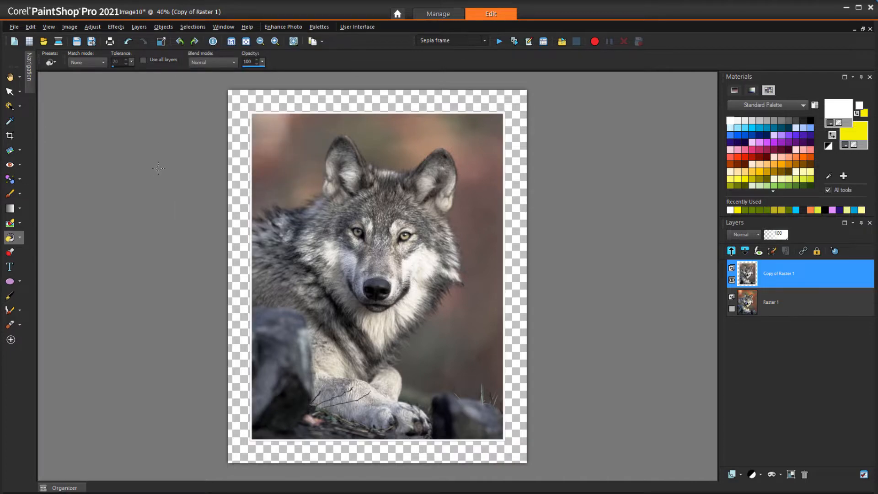
mouse_move(300, 242)
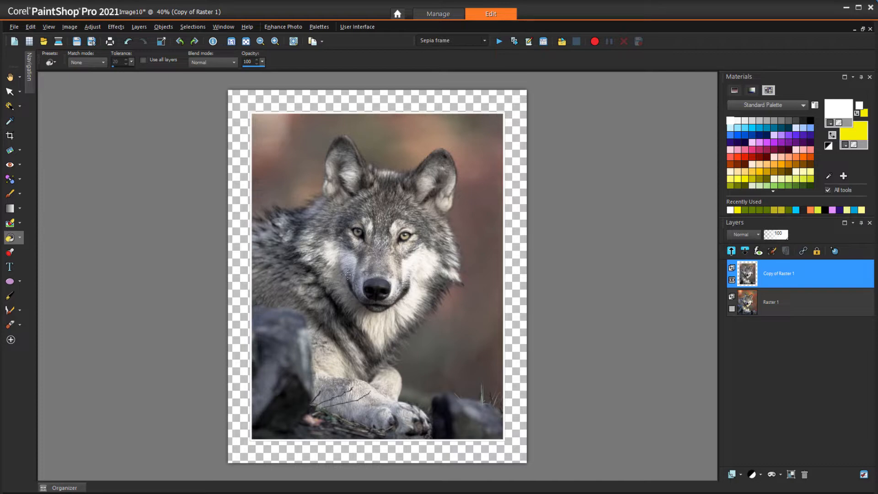
Show Raster 1 again and apply the Colorize adjustment to the lower wolf layer.
left_click(731, 298)
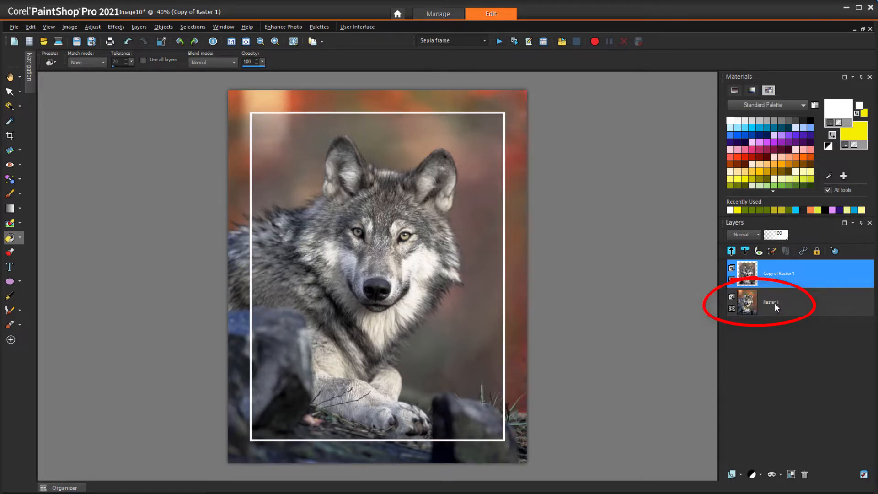
left_click(92, 27)
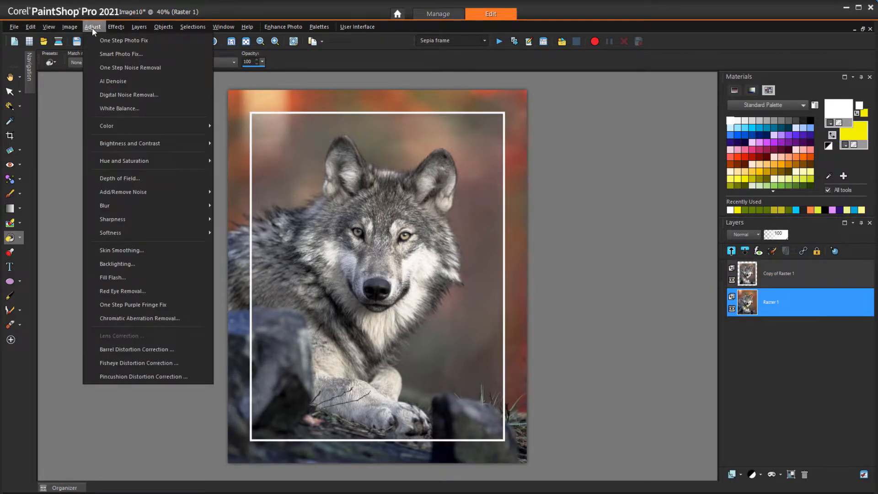
mouse_move(123, 161)
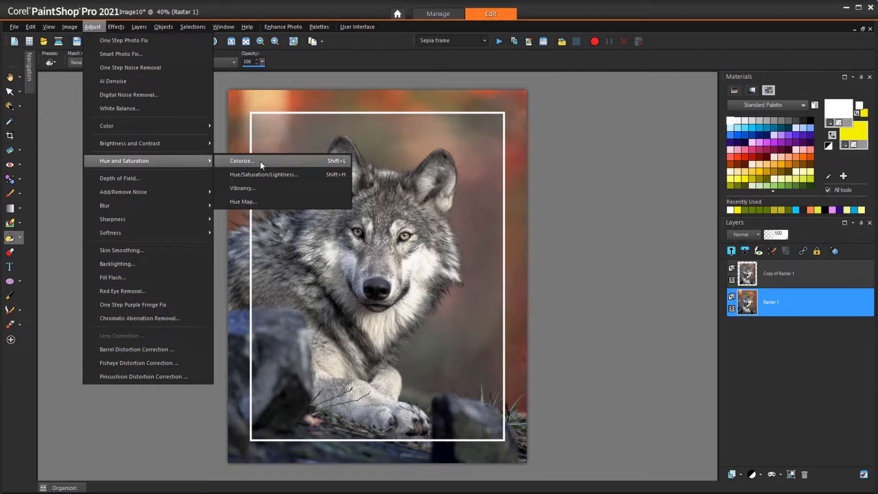
left_click(242, 161)
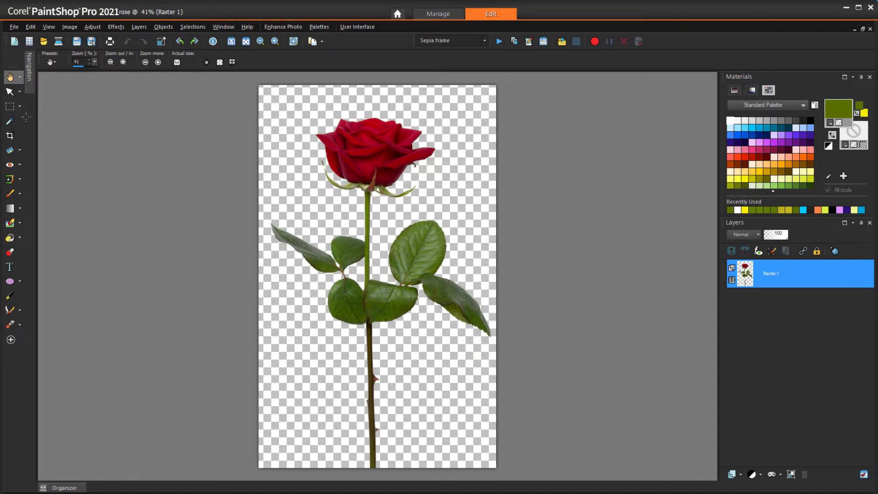
Cut the rose bloom, paste it as a new layer and rotate it to droop sideways.
left_click(9, 106)
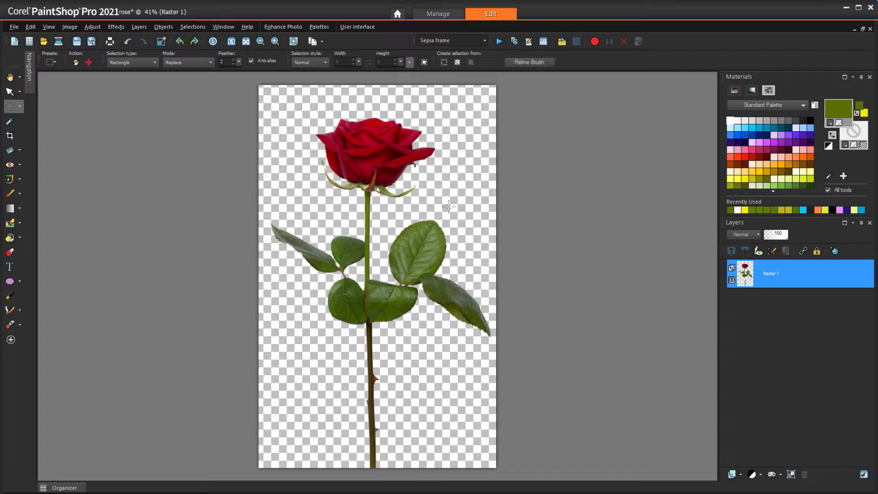
left_click_drag(301, 104, 453, 210)
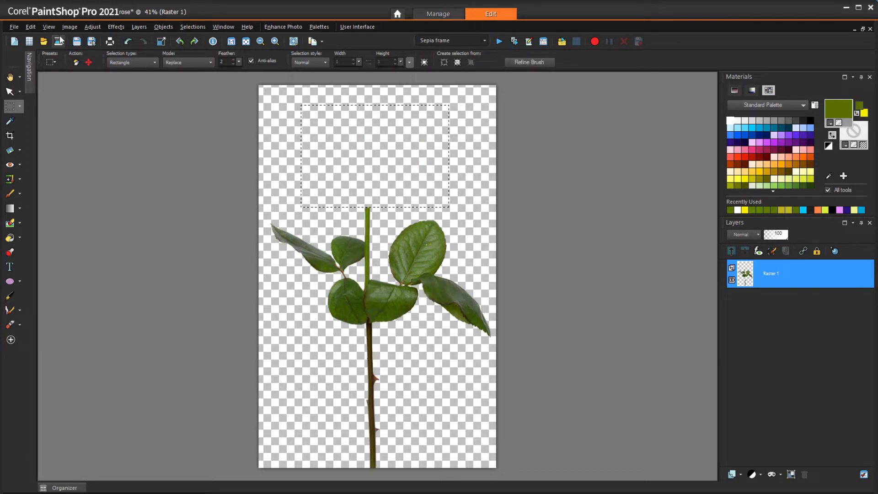
left_click(30, 27)
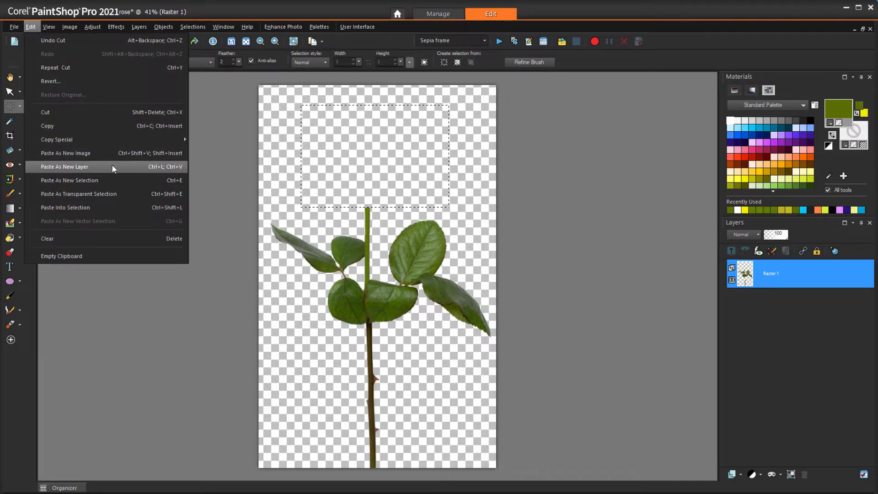
left_click(64, 166)
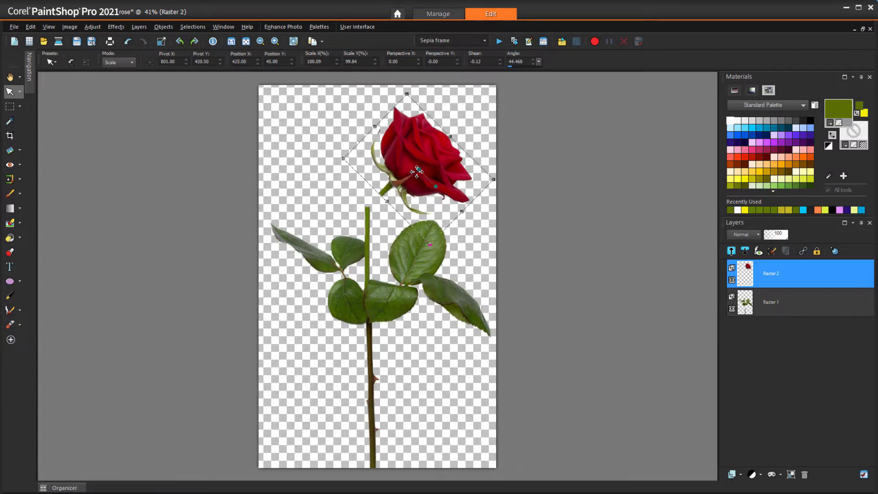
left_click_drag(417, 174, 417, 168)
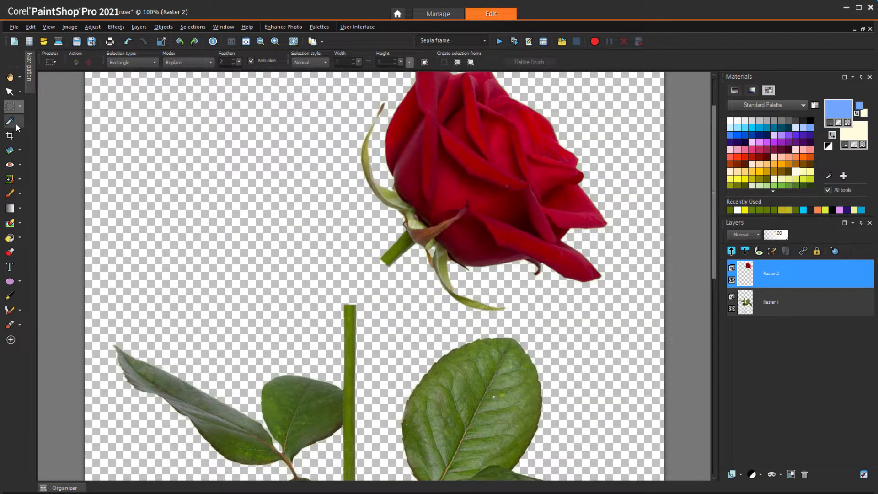
Draw a thick green curved stem with the Pen tool, then select all three layers.
left_click(9, 121)
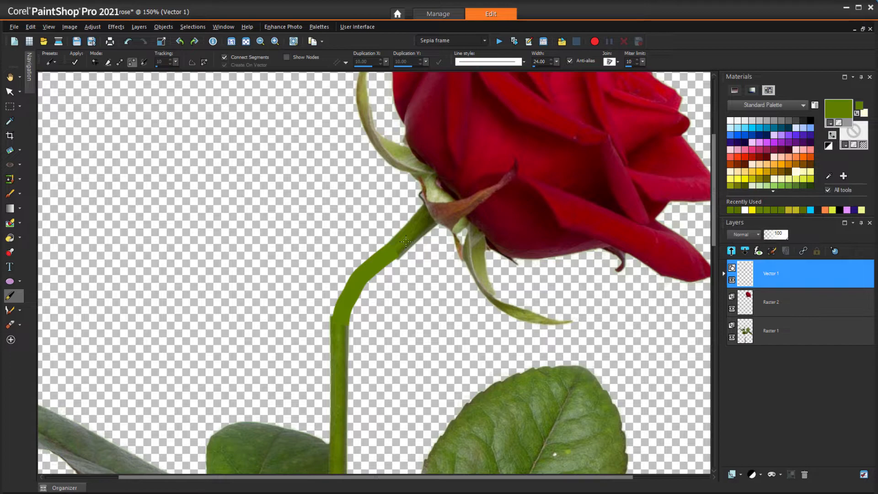
left_click(771, 301)
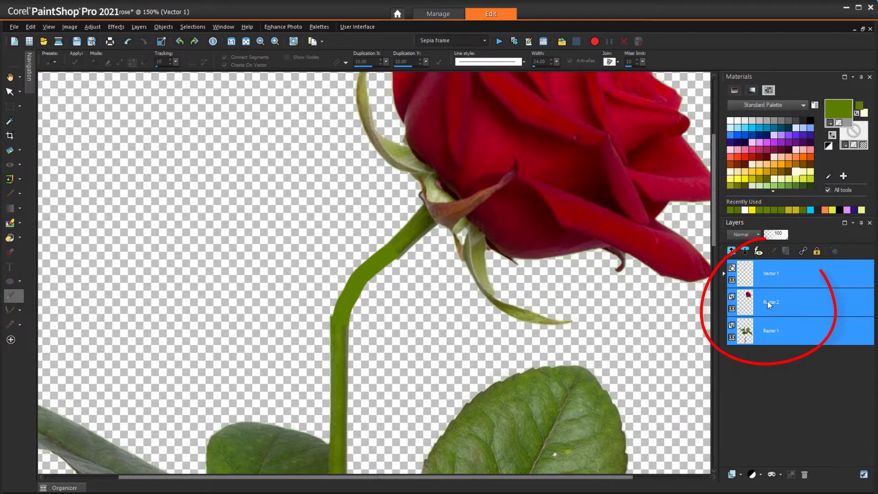
Merge the selected layers into one and clone-brush stem texture along the curved stem.
right_click(772, 303)
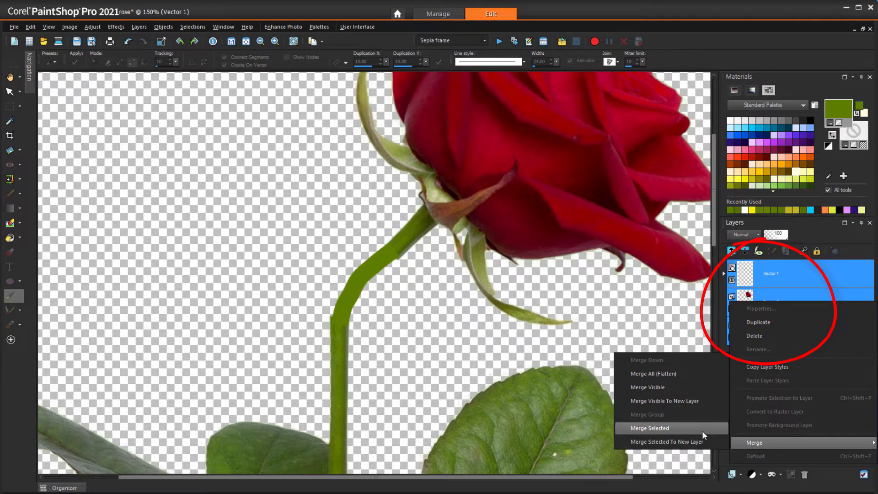
left_click(650, 428)
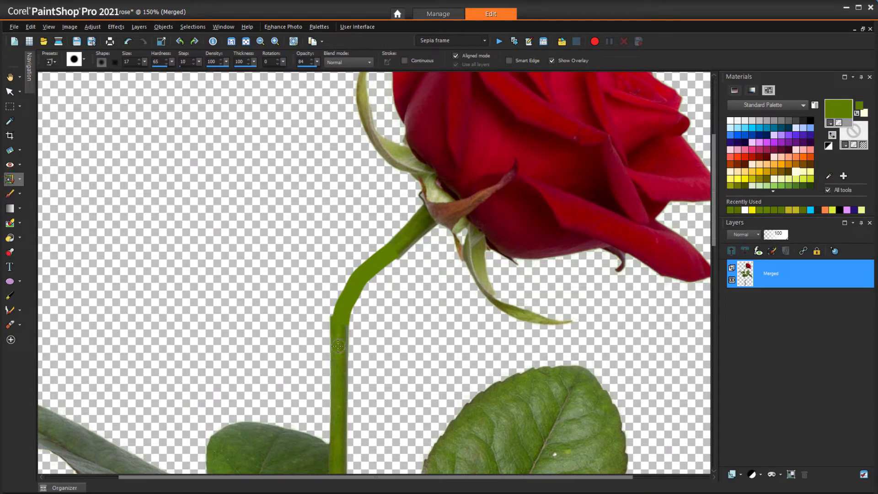
left_click(338, 346)
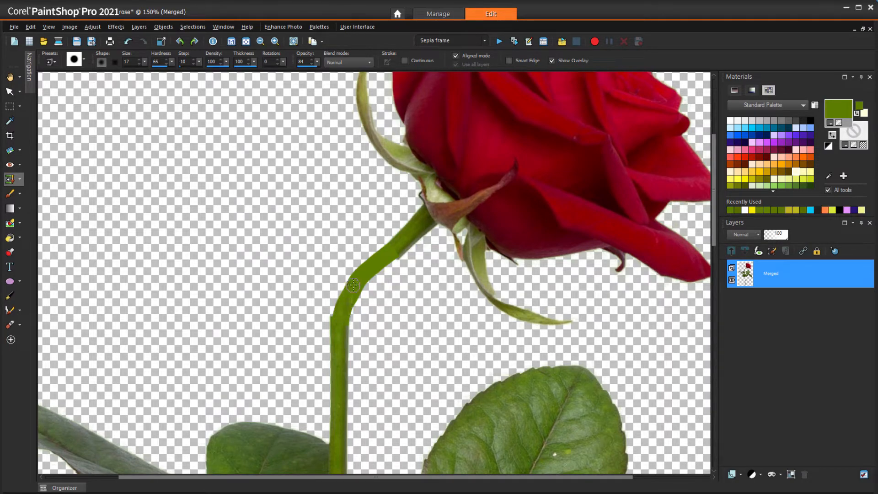
mouse_move(398, 248)
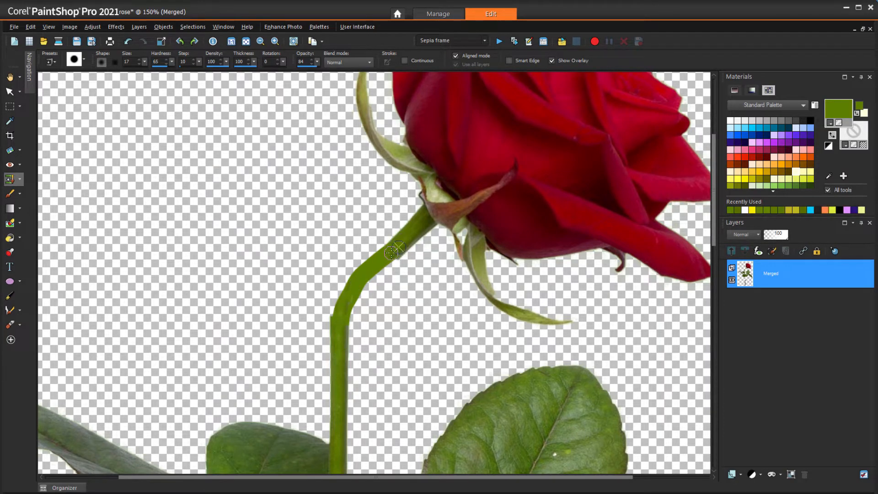
left_click_drag(395, 249, 354, 284)
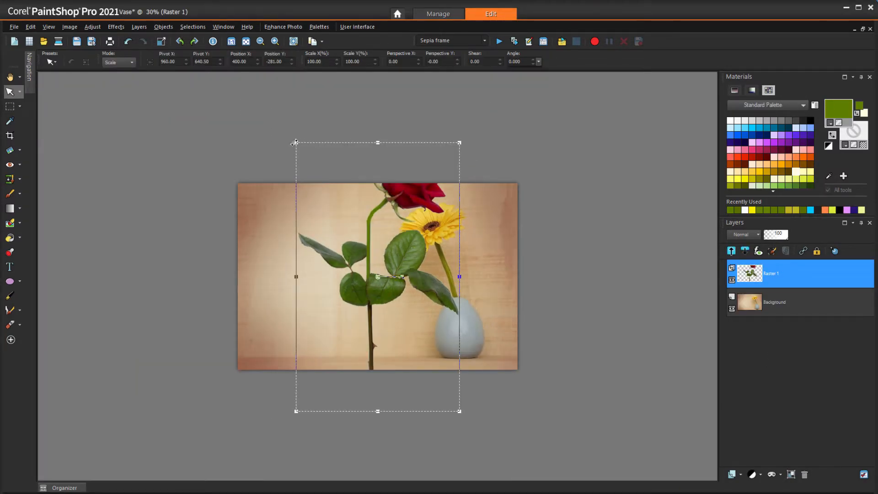
Scale the Raster 1 flower layer to about 67% and stand the stems in the vase.
left_click_drag(459, 143, 583, 153)
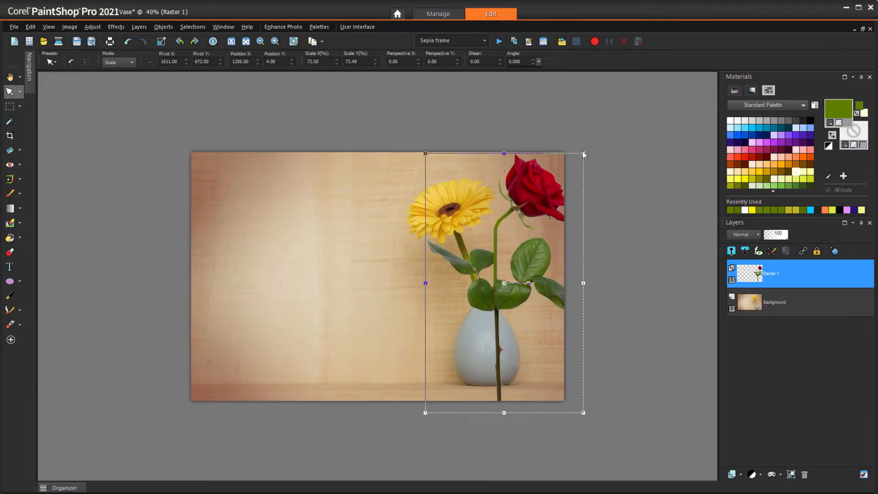
left_click_drag(583, 155, 568, 159)
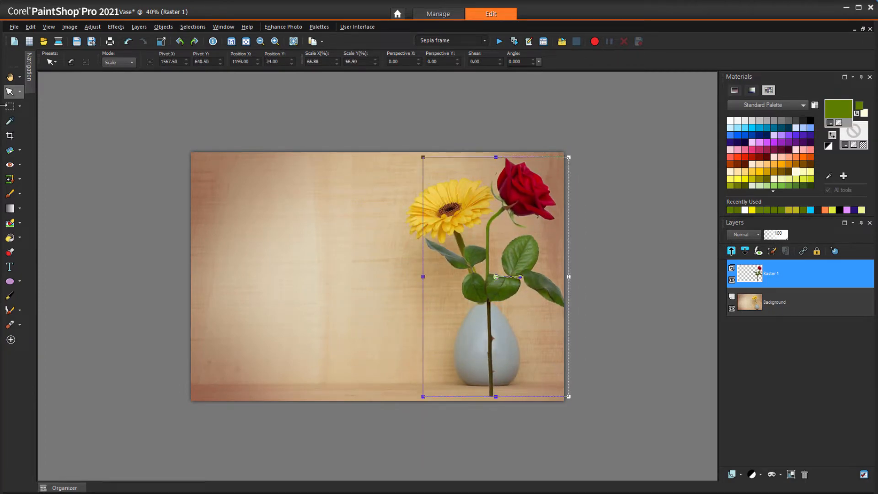
left_click(9, 106)
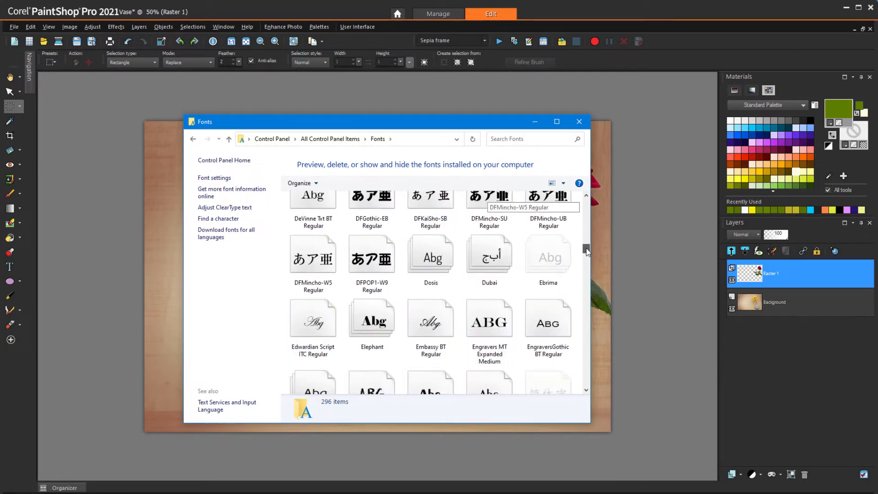
left_click(579, 122)
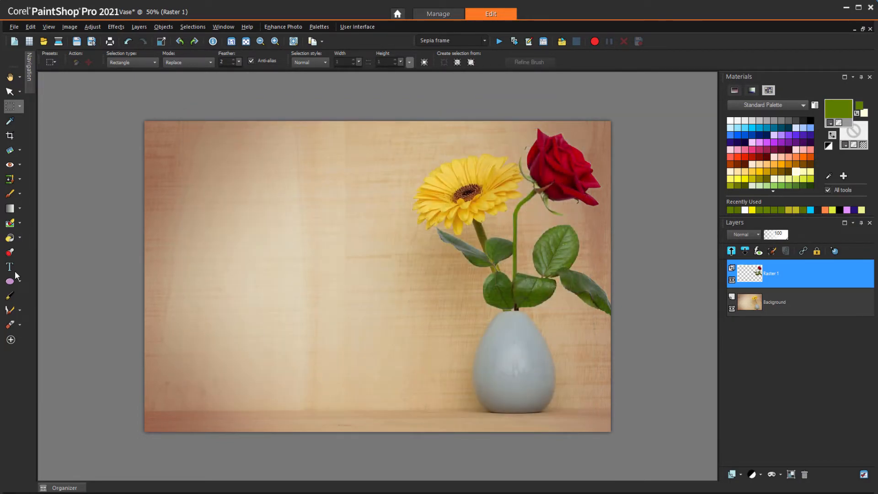
Choose the Text tool to add lettering to the vase picture.
left_click(9, 267)
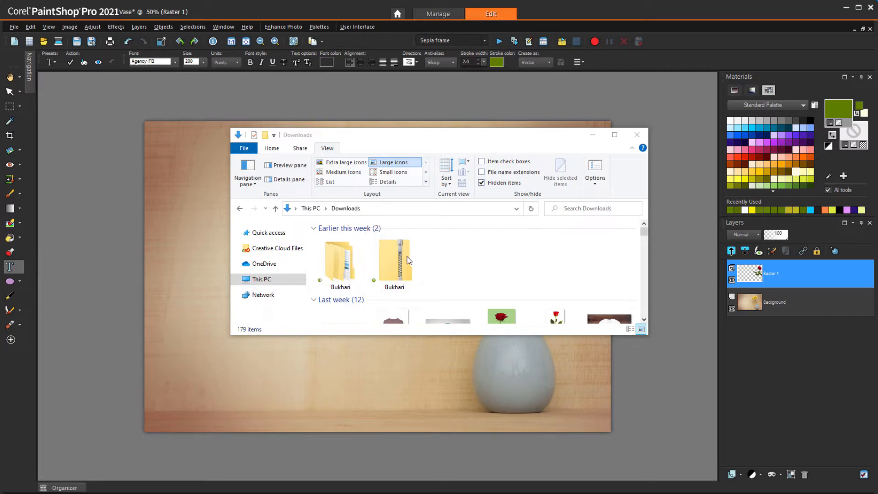
Install the BukhariScript-Regular TTF font from the Bukhari download folder.
right_click(394, 259)
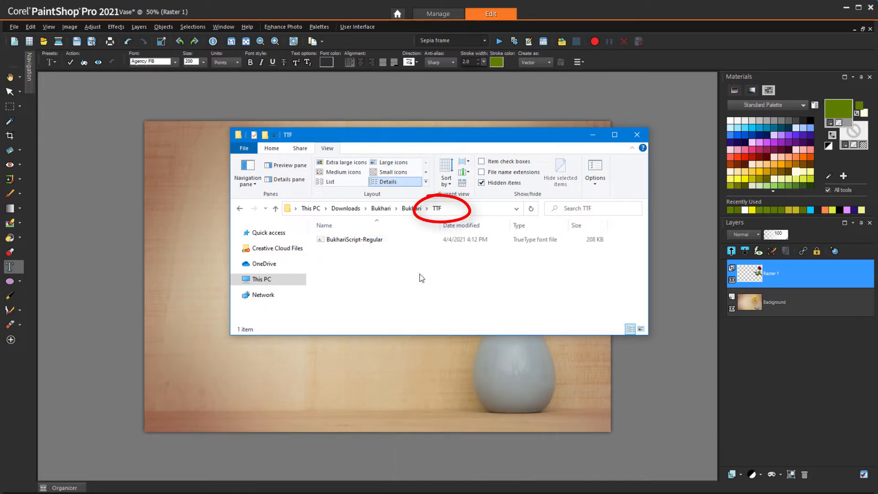
right_click(355, 239)
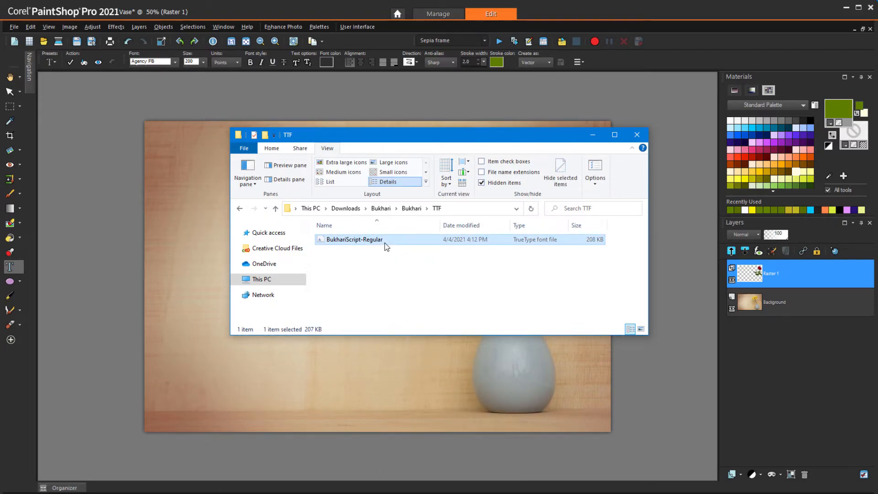
double_click(354, 239)
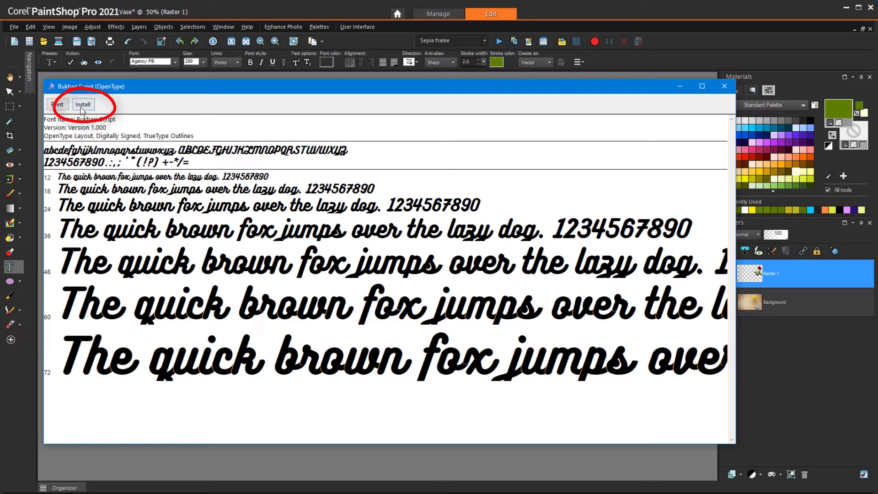
left_click(82, 104)
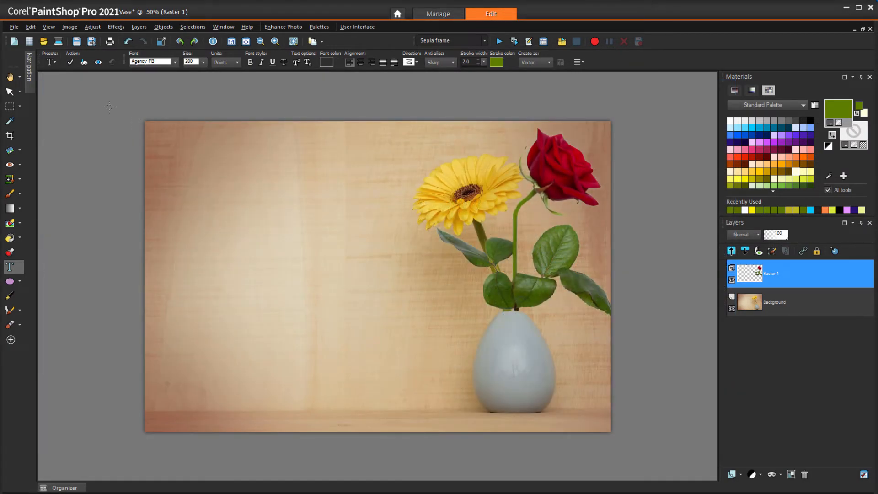
left_click(149, 61)
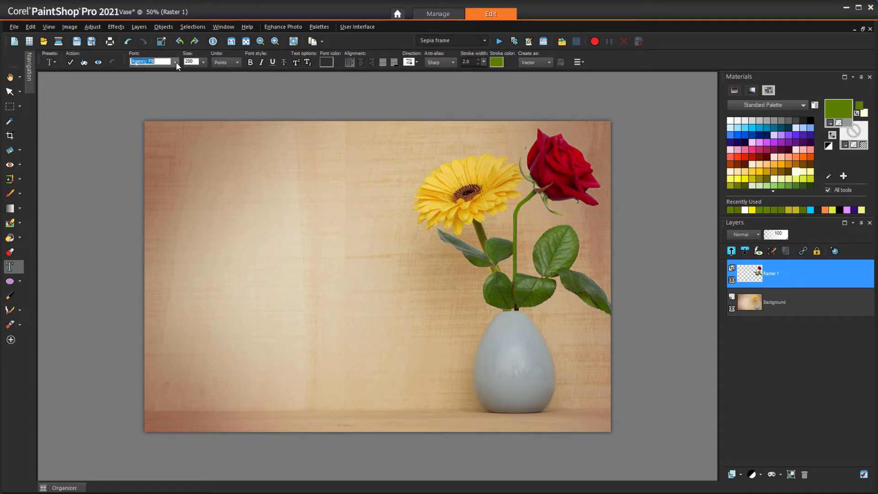
left_click(174, 61)
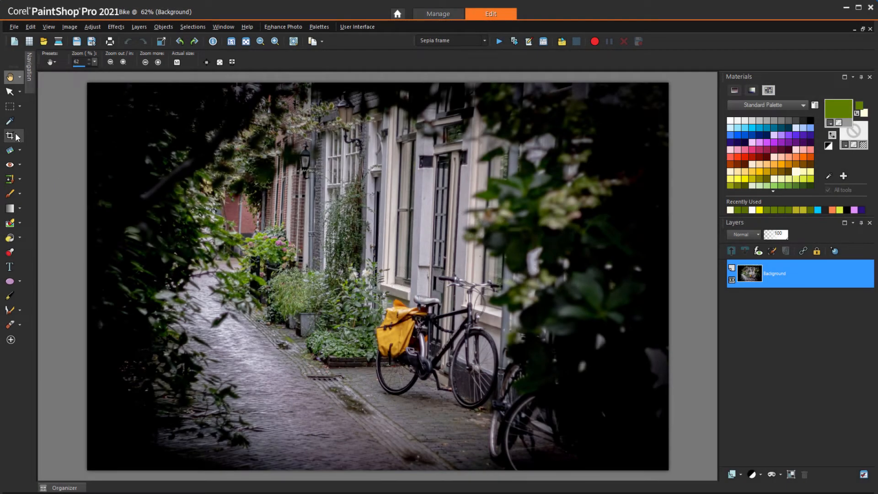
Crop the bike photo to 4 x 5 (8 x 10), tightened around the bicycles, and apply it.
left_click(9, 136)
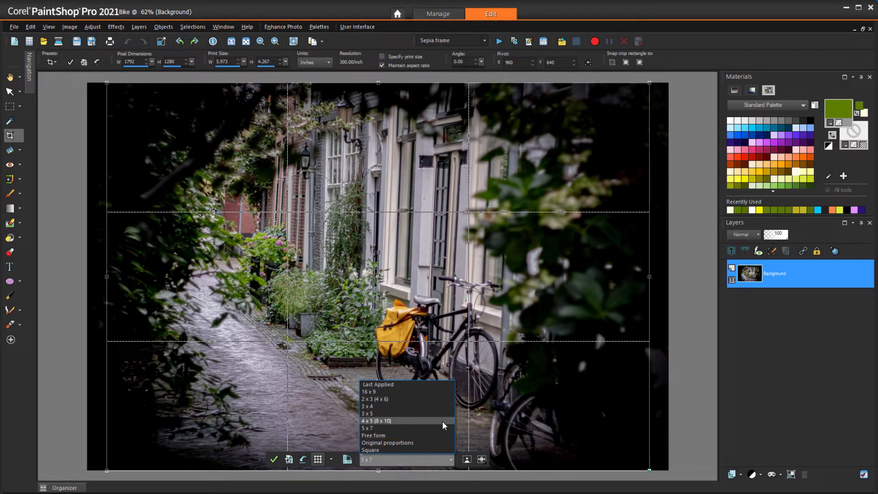
left_click(376, 421)
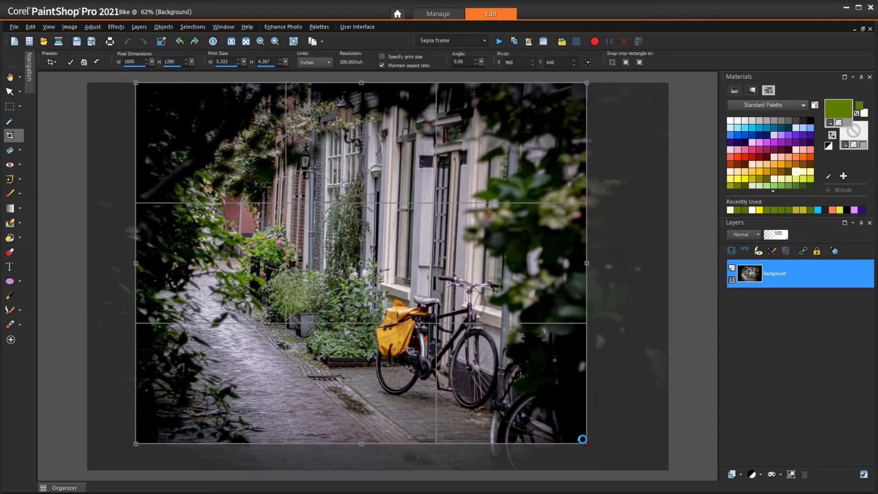
left_click_drag(583, 439, 539, 428)
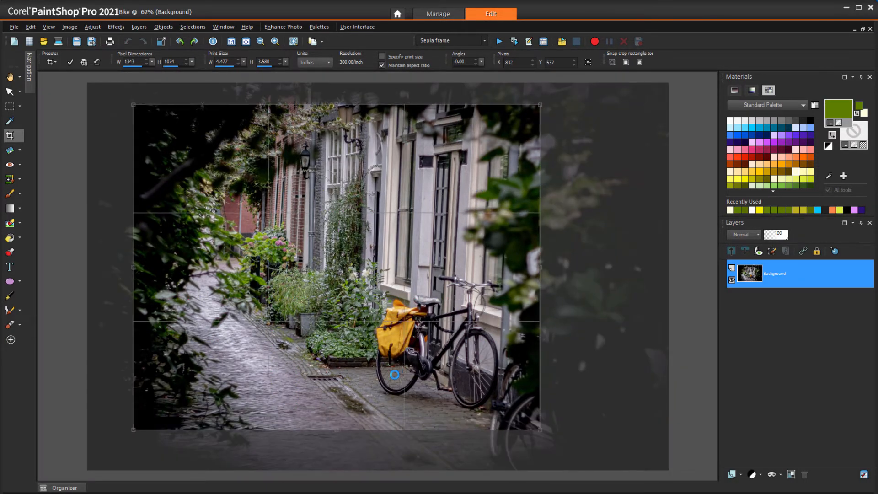
left_click(231, 441)
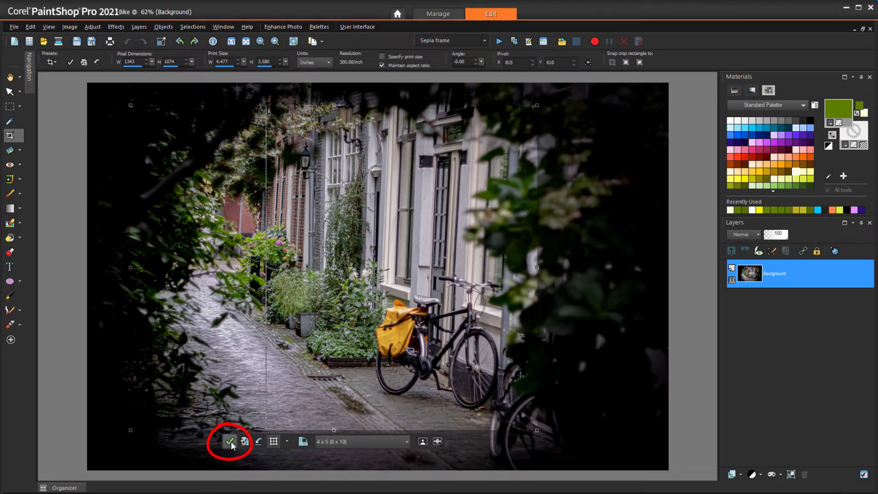
left_click(230, 441)
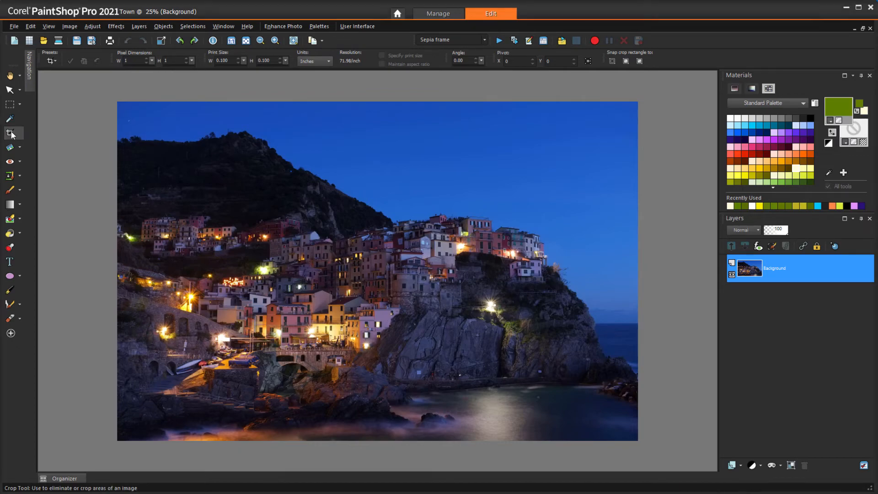
Mark a 5 x 7 crop rectangle over the town photo and go to the Image commands.
left_click_drag(169, 168, 487, 345)
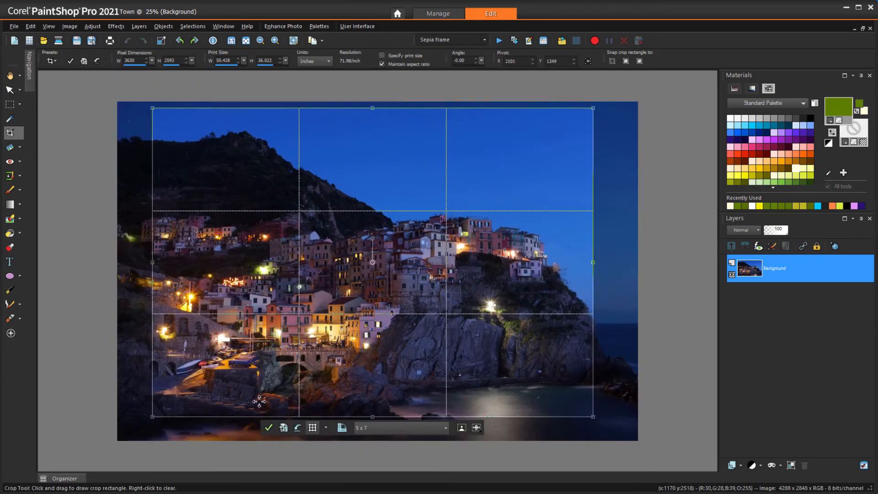
left_click(69, 26)
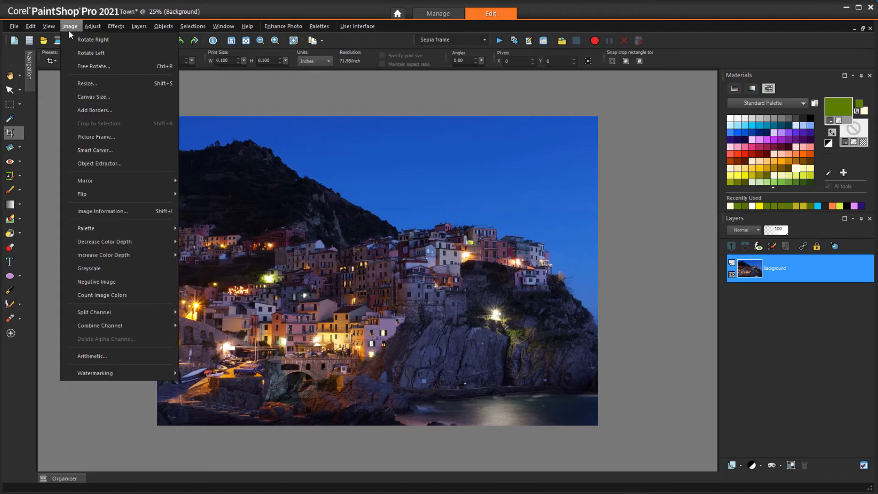
Resize the town photo by print size to the standard 5x7 at 300 pixels per inch.
left_click(87, 83)
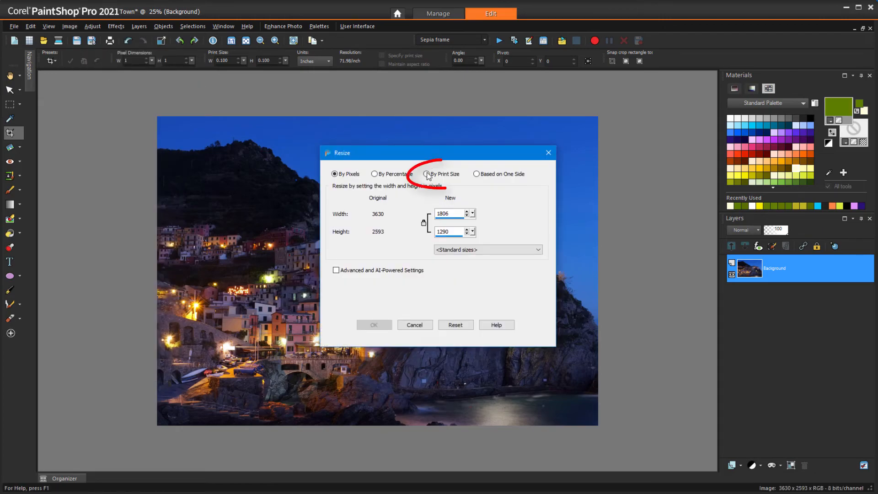
left_click(428, 174)
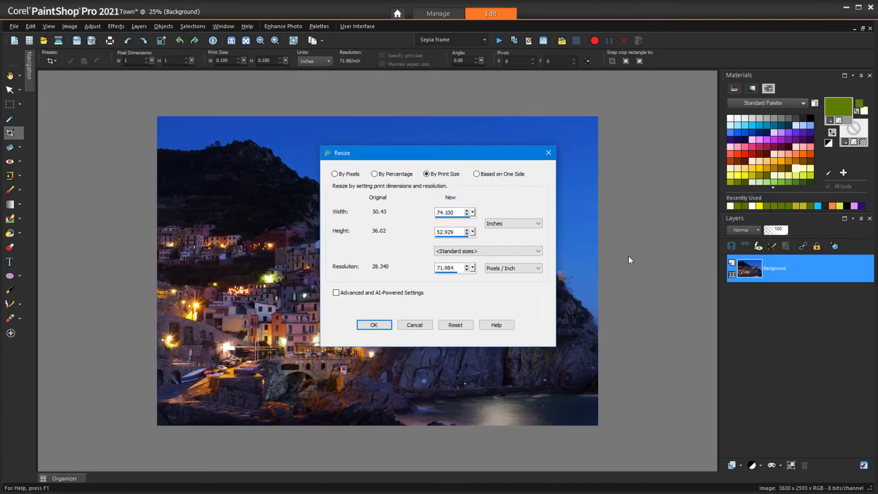
type("300.000")
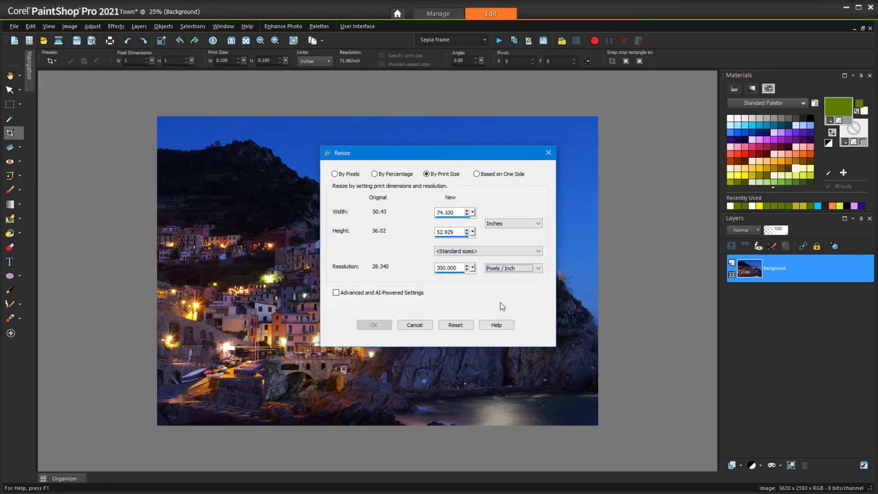
left_click(486, 250)
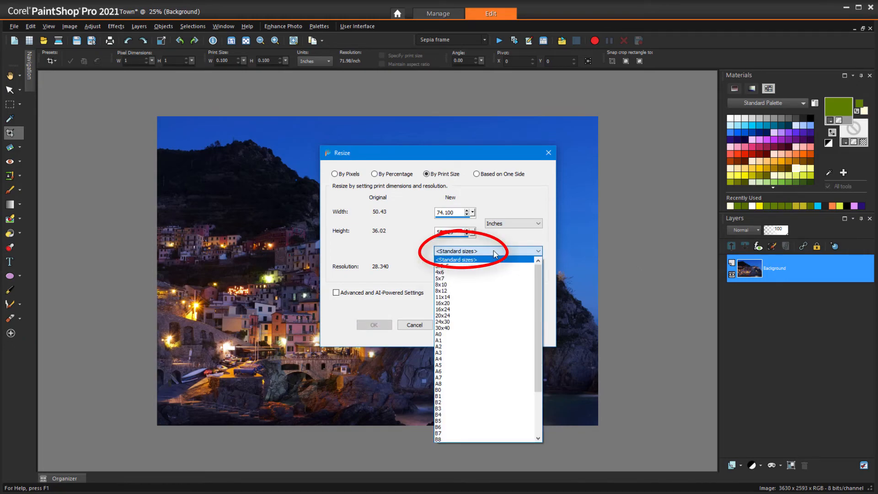
left_click(440, 278)
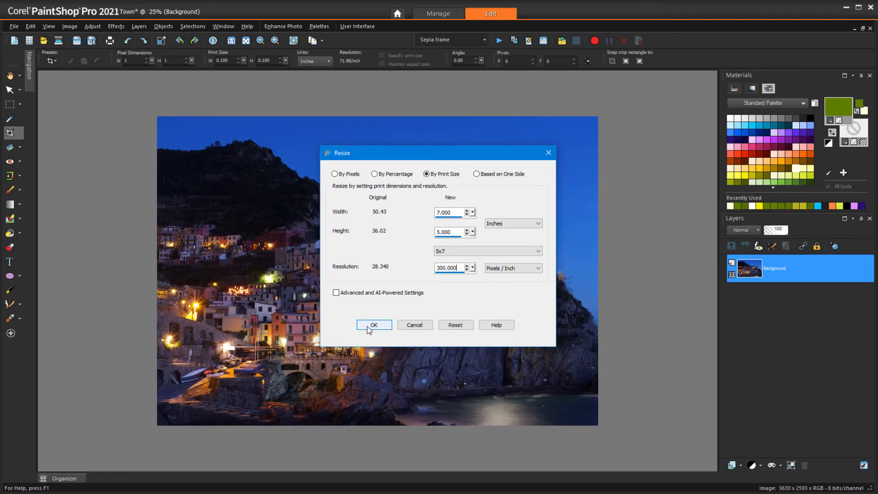
left_click(373, 325)
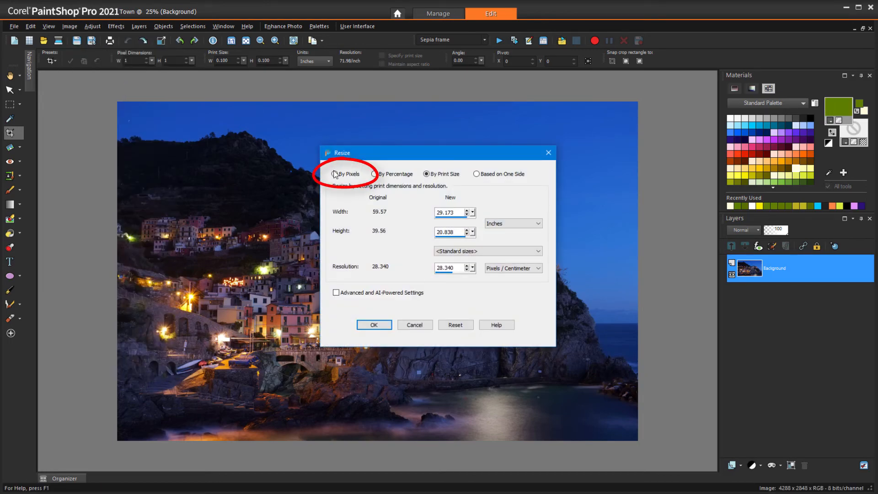
Resize by print size to 6 inches wide at 300 ppi with aspect ratio locked, giving 1800 x 1196 pixels.
left_click(375, 174)
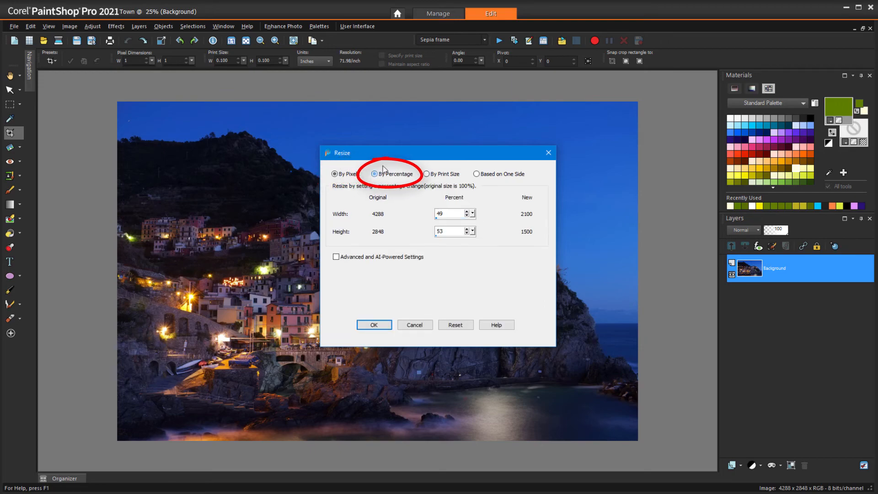
left_click(427, 174)
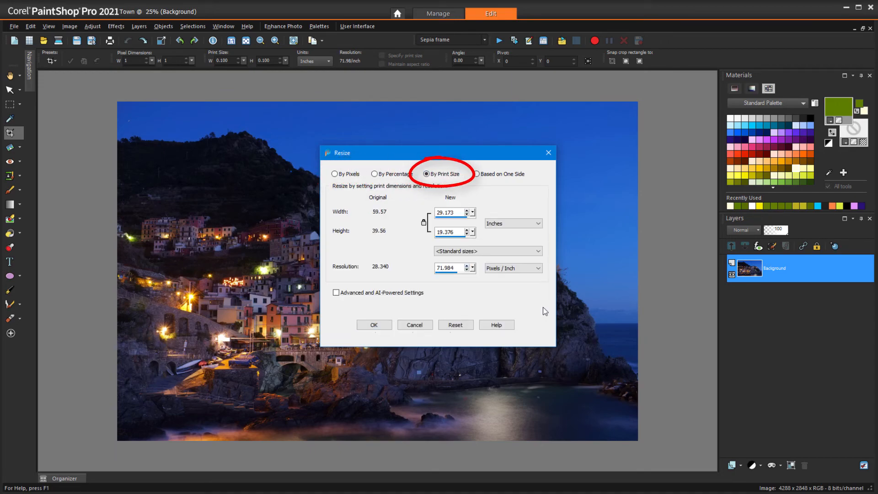
left_click(446, 173)
type("300")
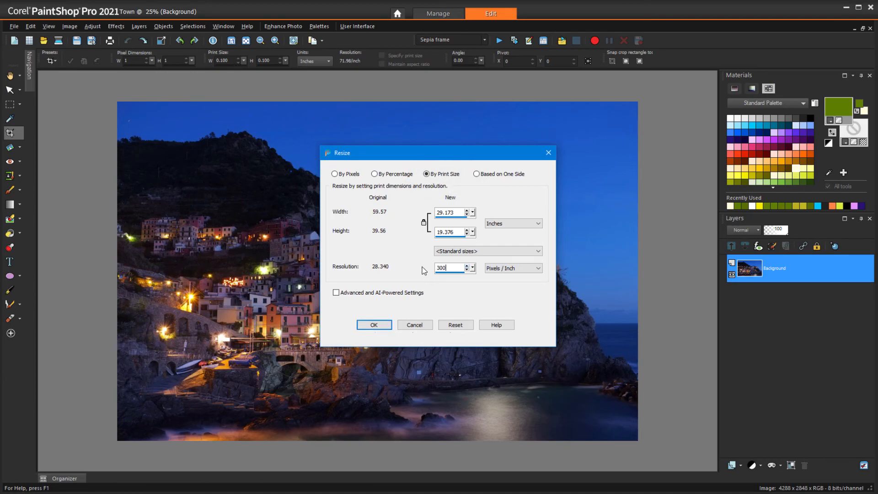
type("6.000")
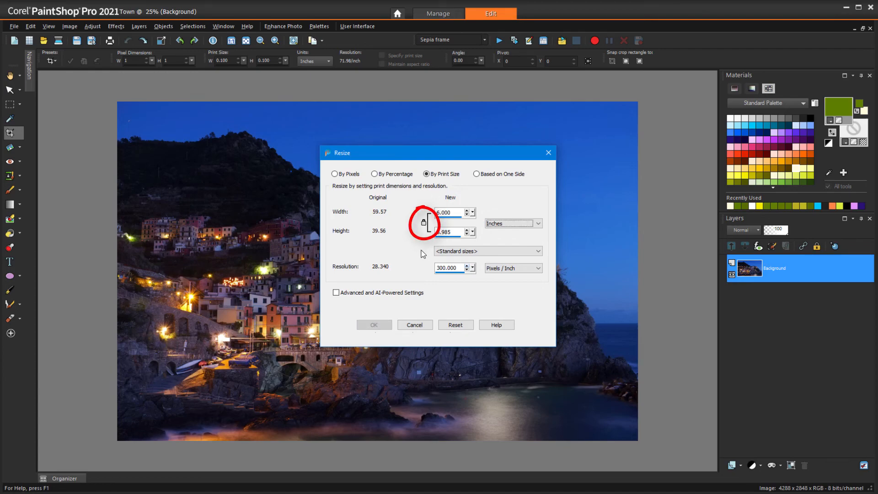
left_click(451, 231)
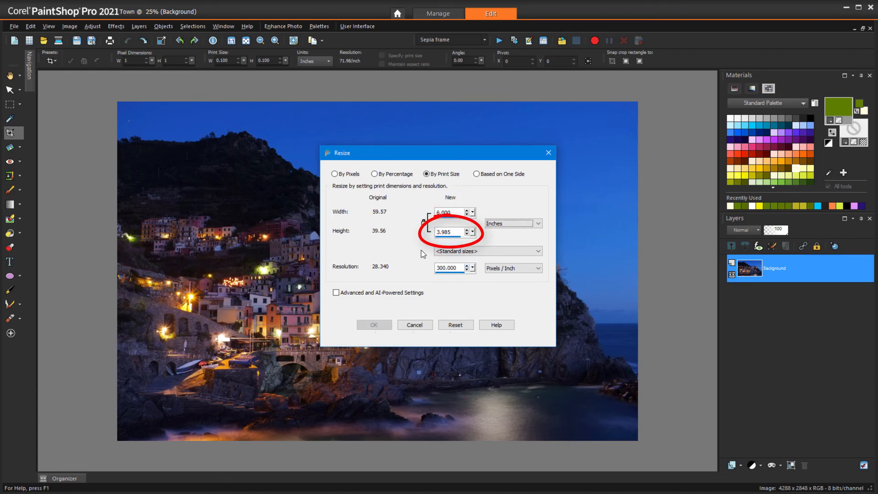
left_click(373, 324)
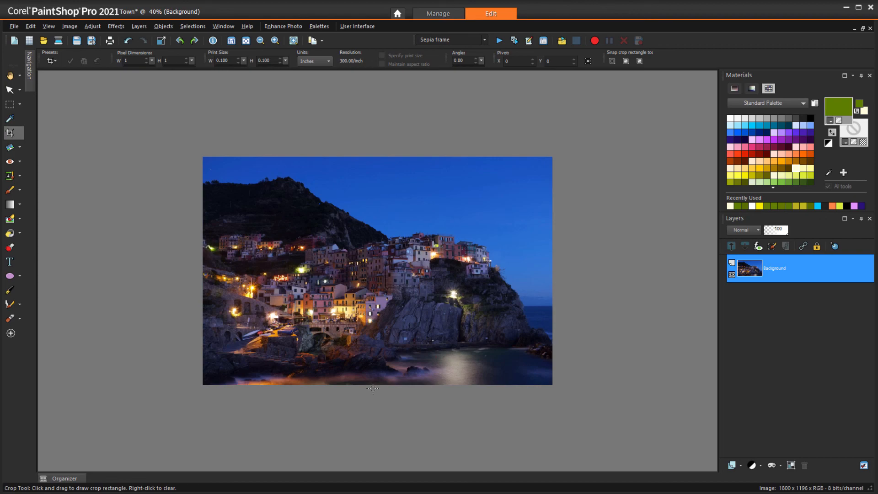
mouse_move(377, 403)
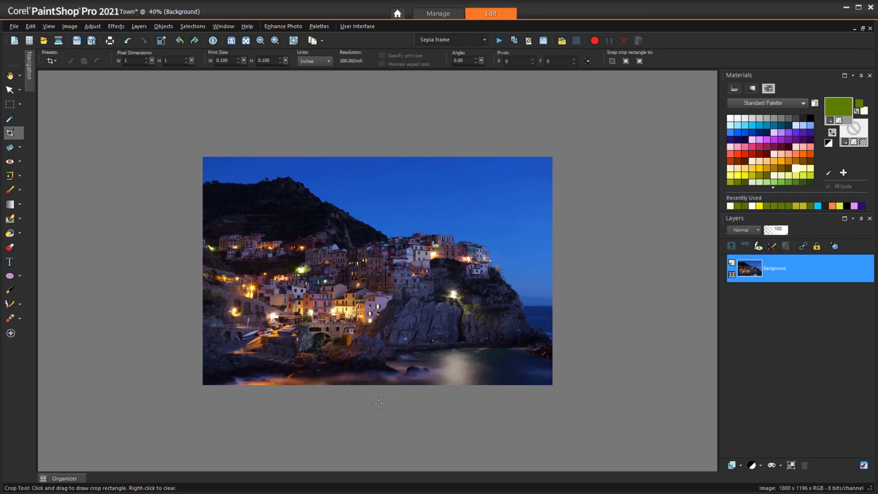